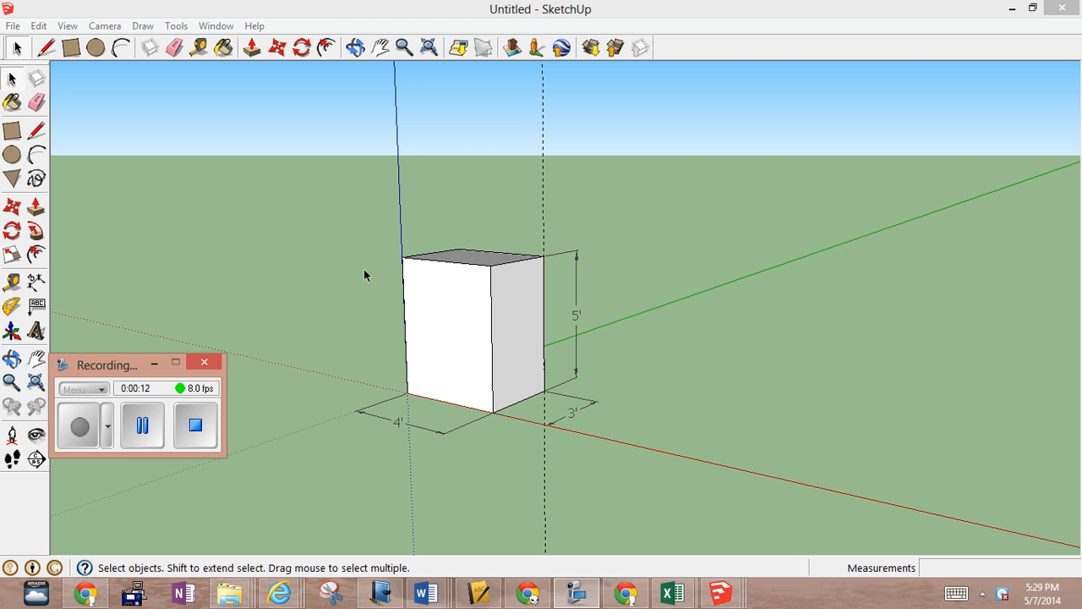
mouse_move(423, 420)
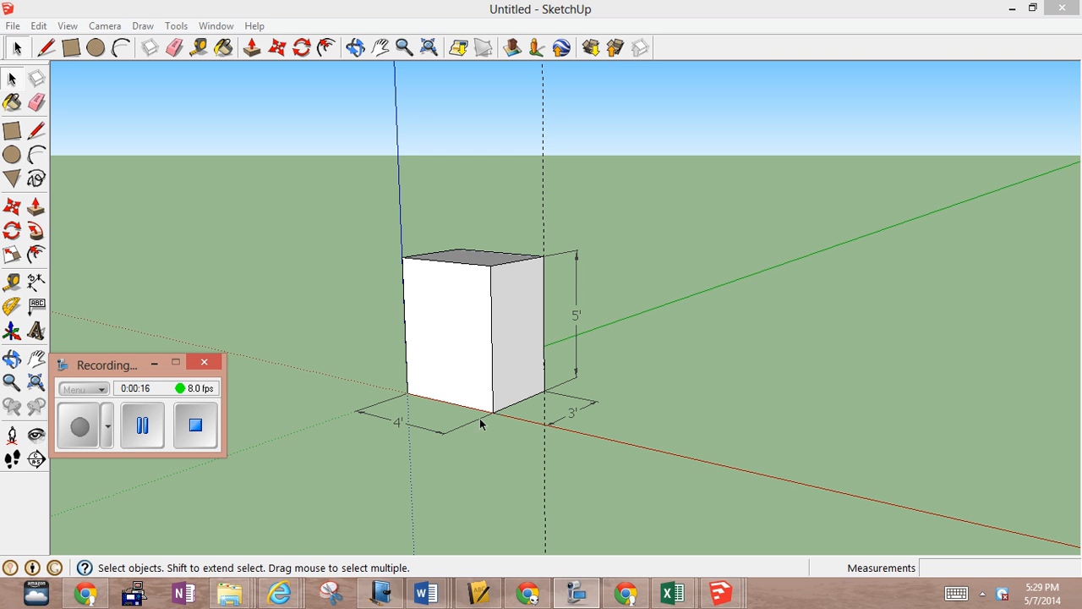
mouse_move(448, 419)
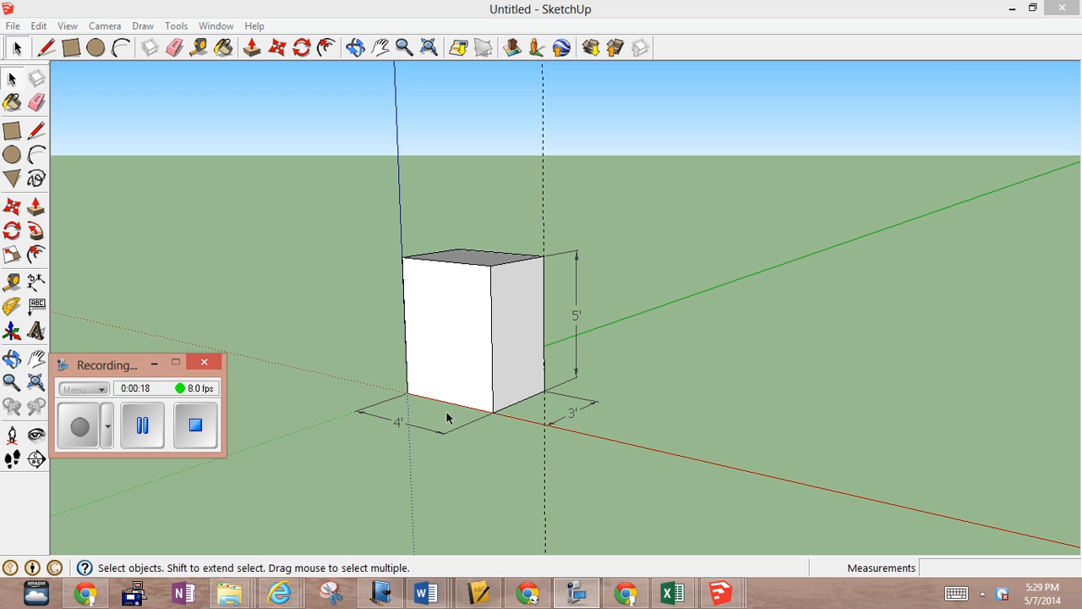
mouse_move(462, 320)
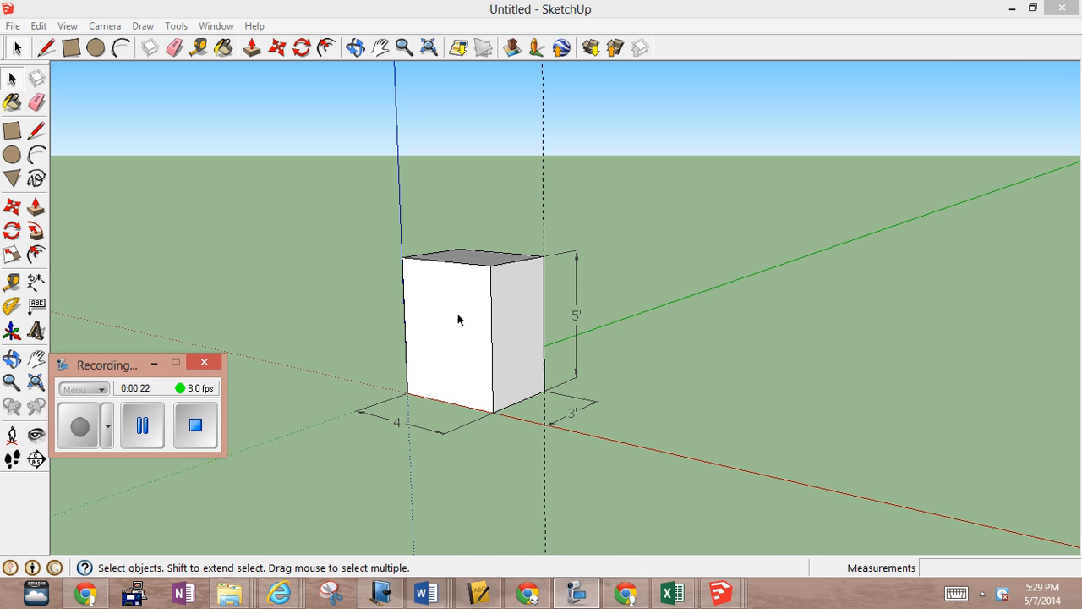
Step: Check the box's entity info and volume, then dismiss the panel
right_click(460, 321)
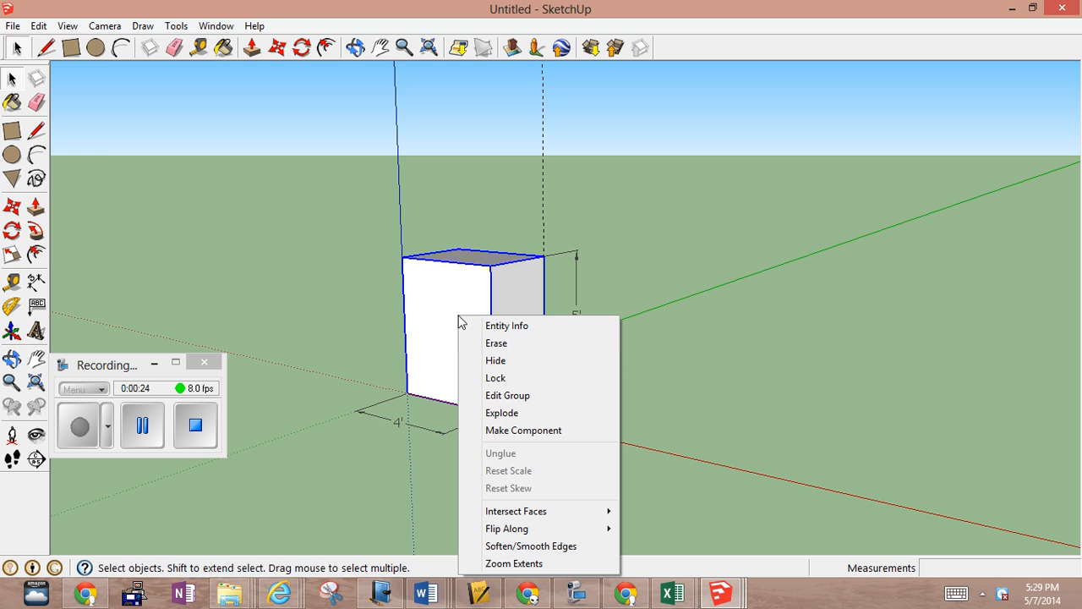
left_click(508, 325)
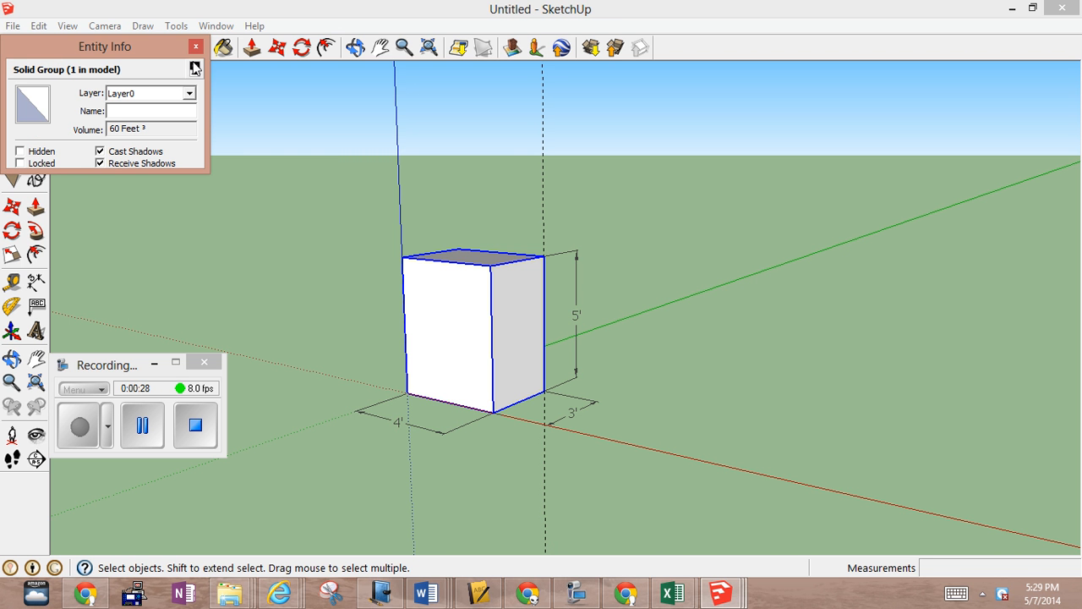
left_click(196, 47)
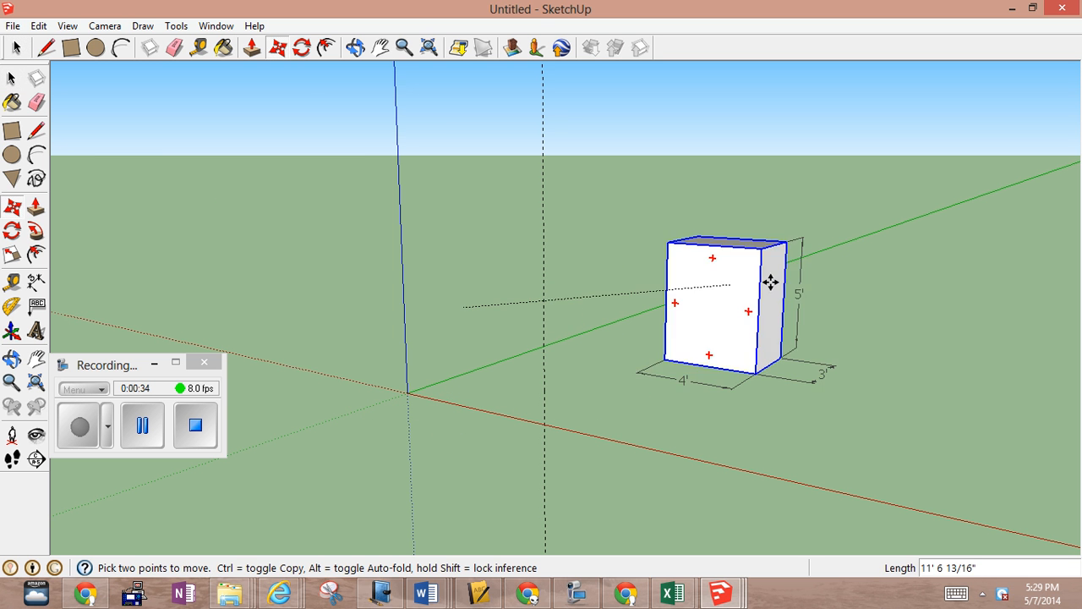
Step: Copy the box farther back along the green axis and orbit around the two boxes
left_click_drag(769, 283, 801, 260)
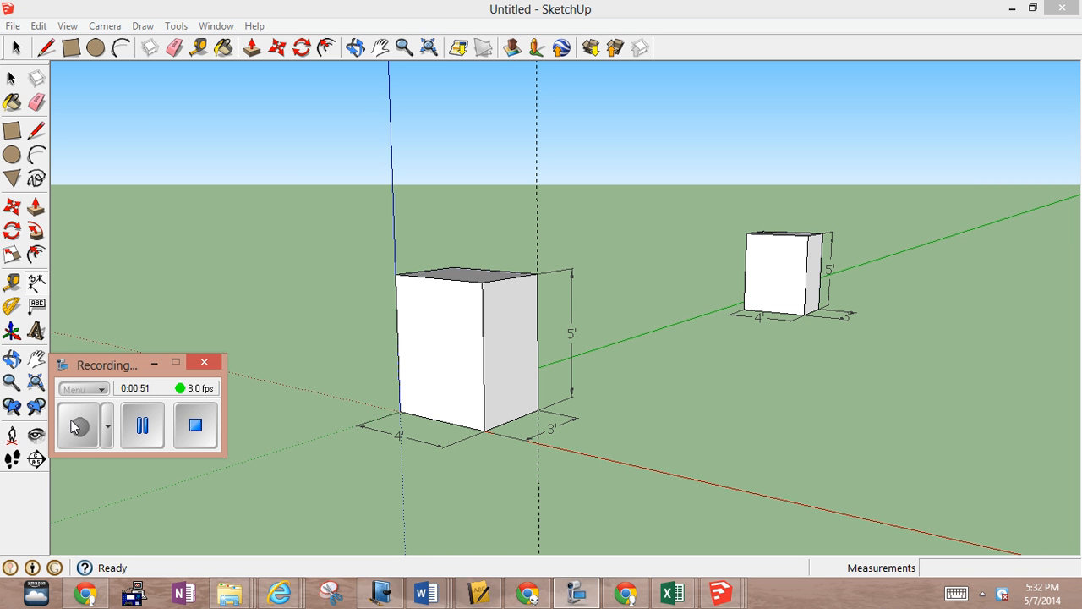
mouse_move(98, 304)
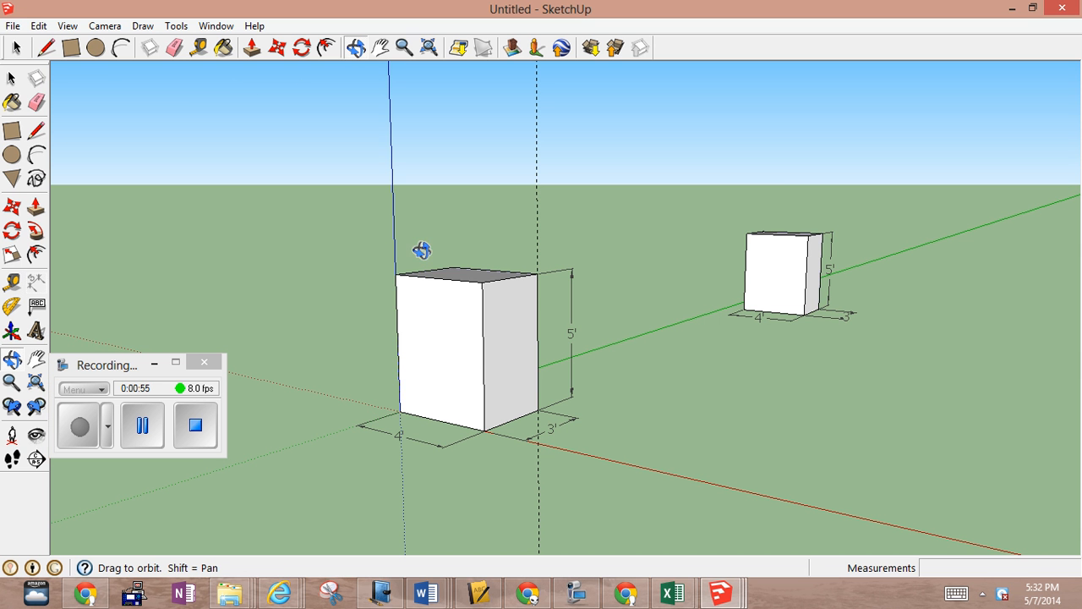
left_click_drag(422, 250, 457, 315)
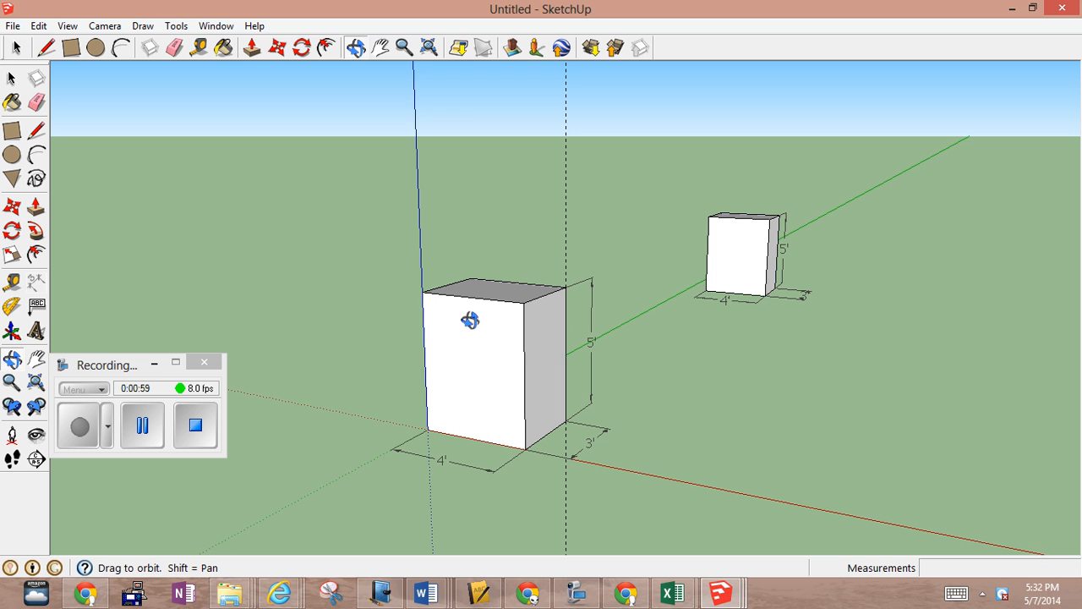
left_click_drag(470, 320, 376, 137)
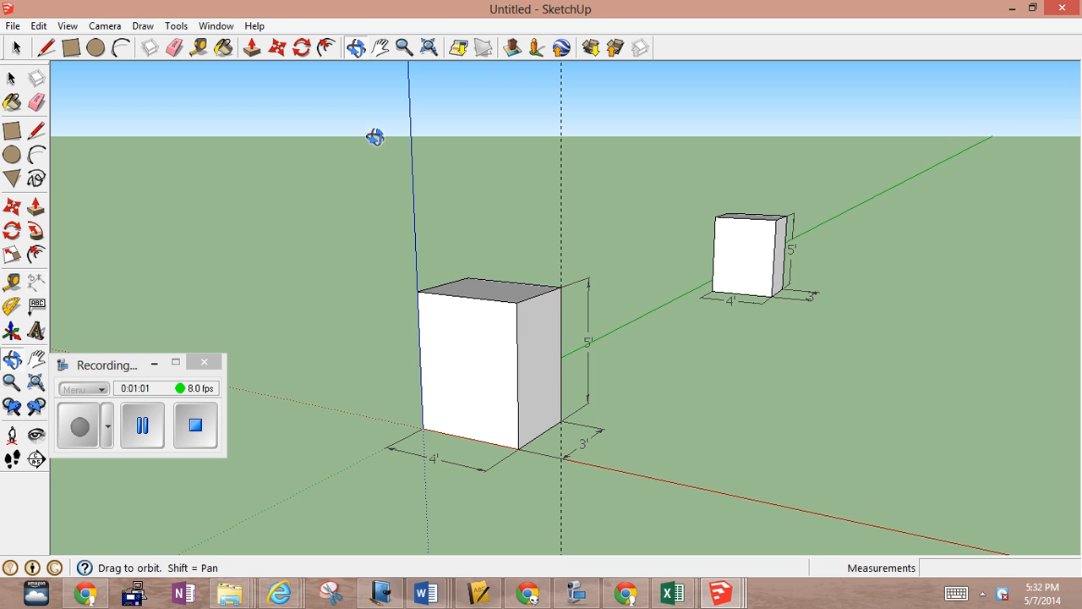
mouse_move(277, 98)
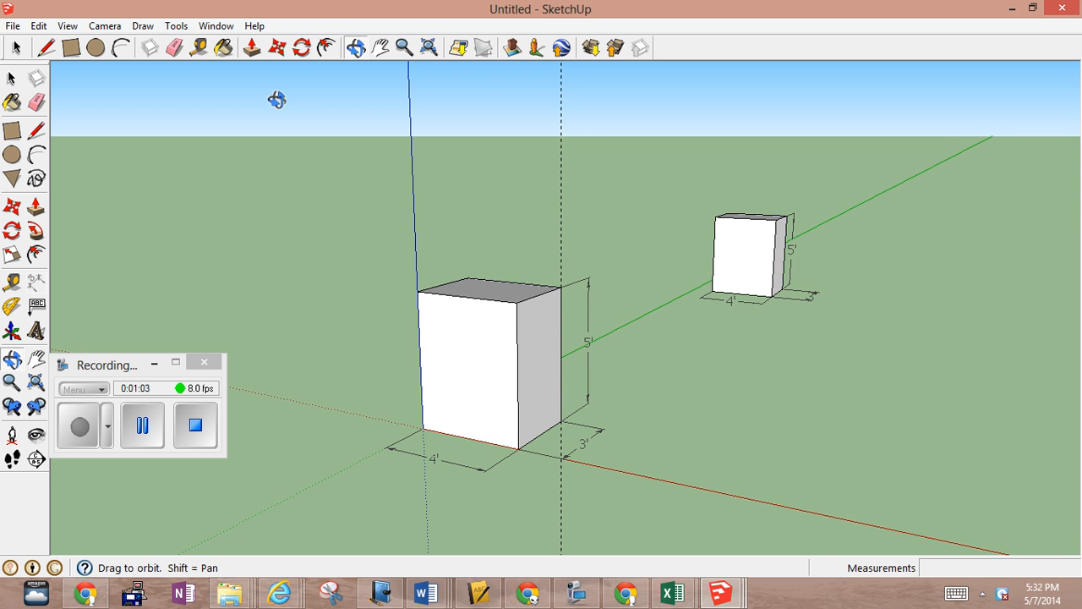
mouse_move(358, 177)
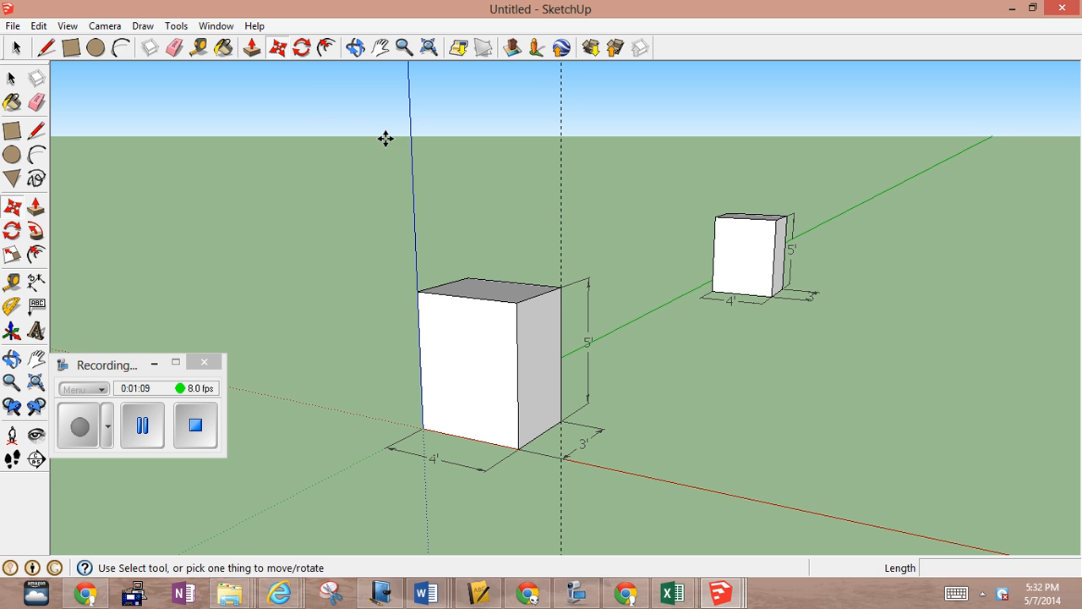
mouse_move(493, 294)
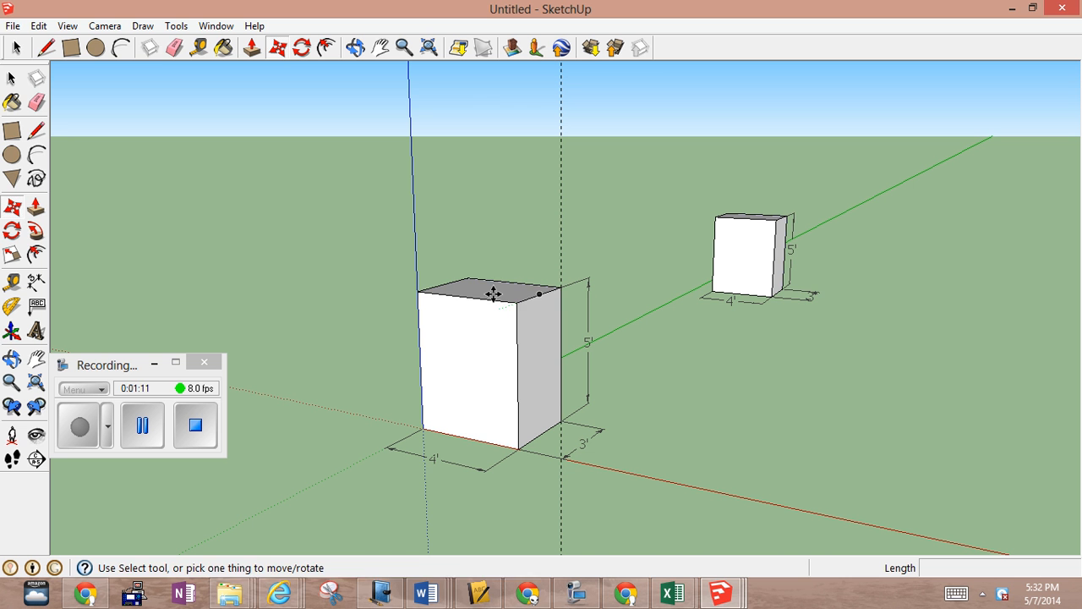
mouse_move(196, 94)
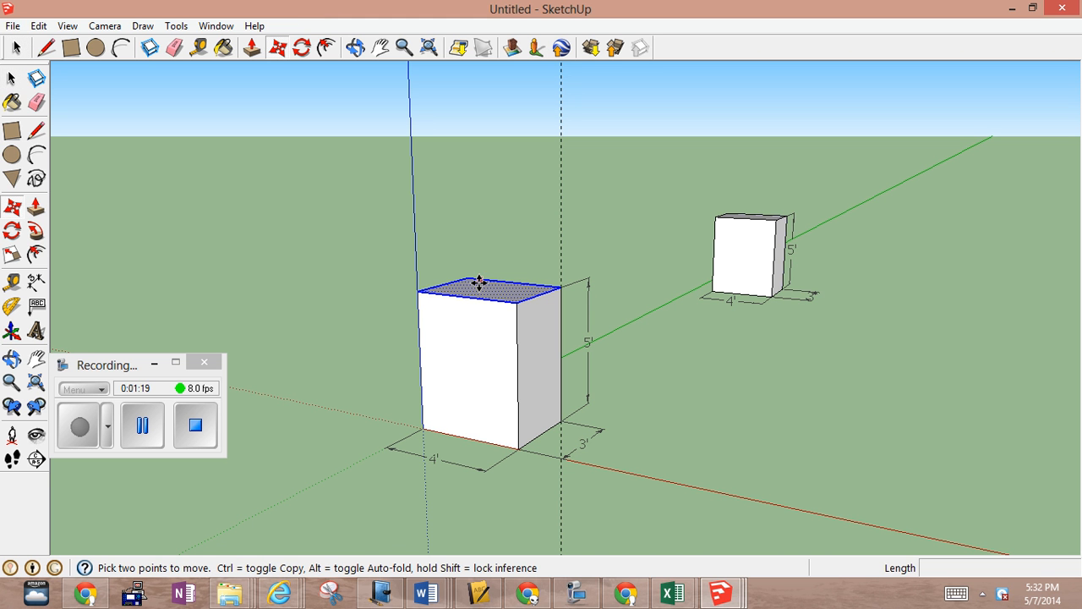
Step: Shear the front box by sliding its top face sideways into an oblique prism
left_click_drag(480, 281, 499, 298)
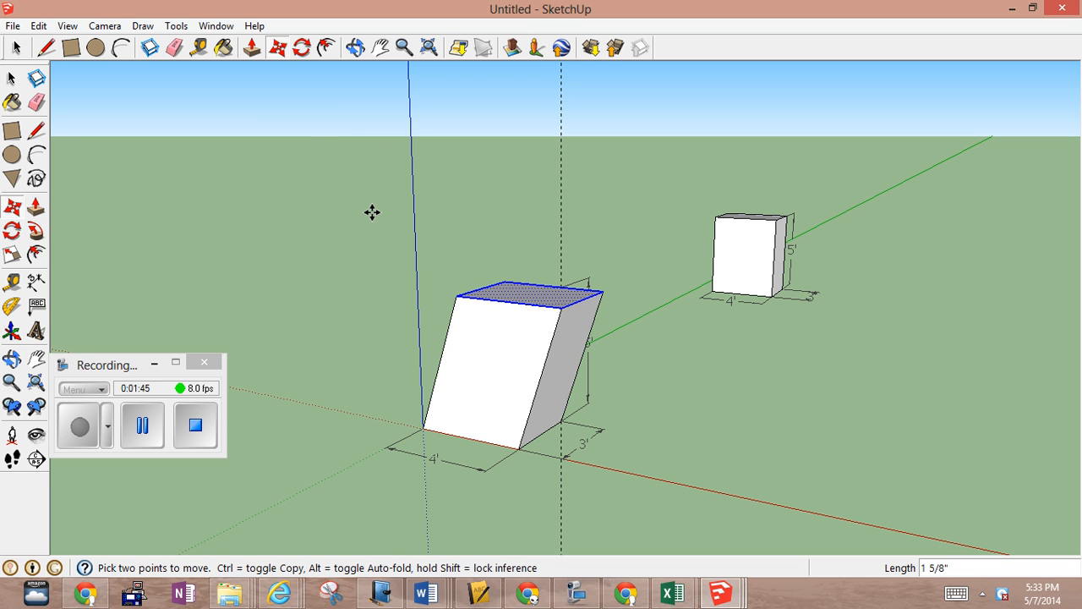
mouse_move(199, 169)
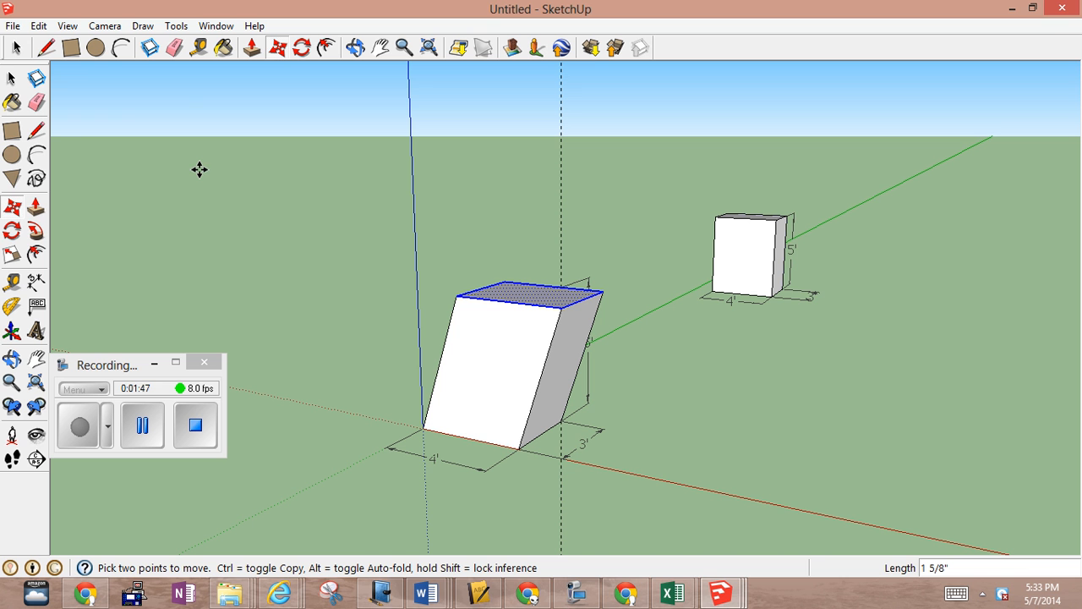
mouse_move(382, 280)
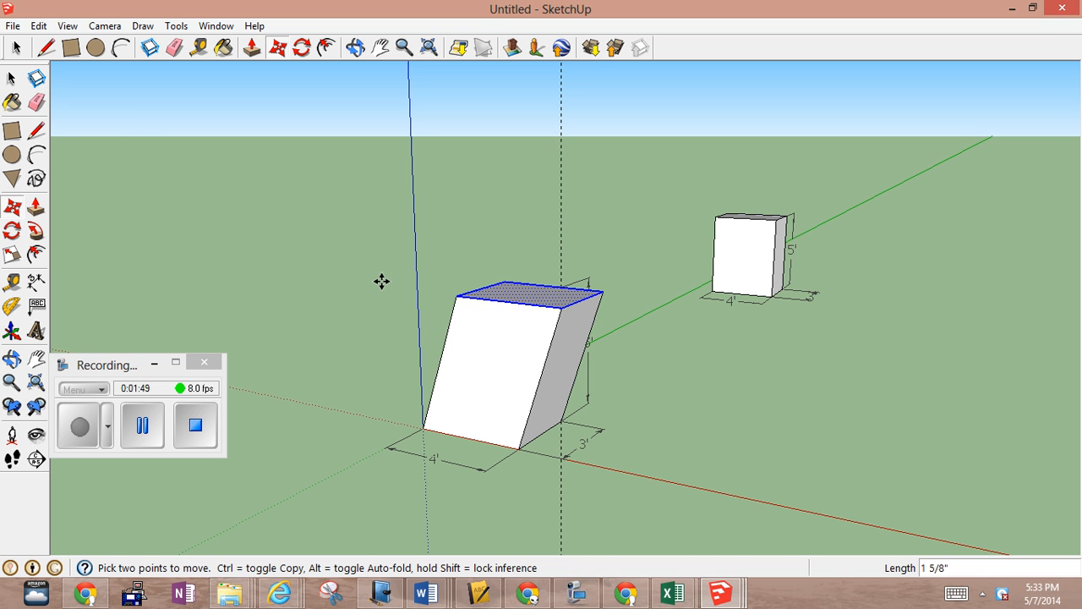
mouse_move(527, 230)
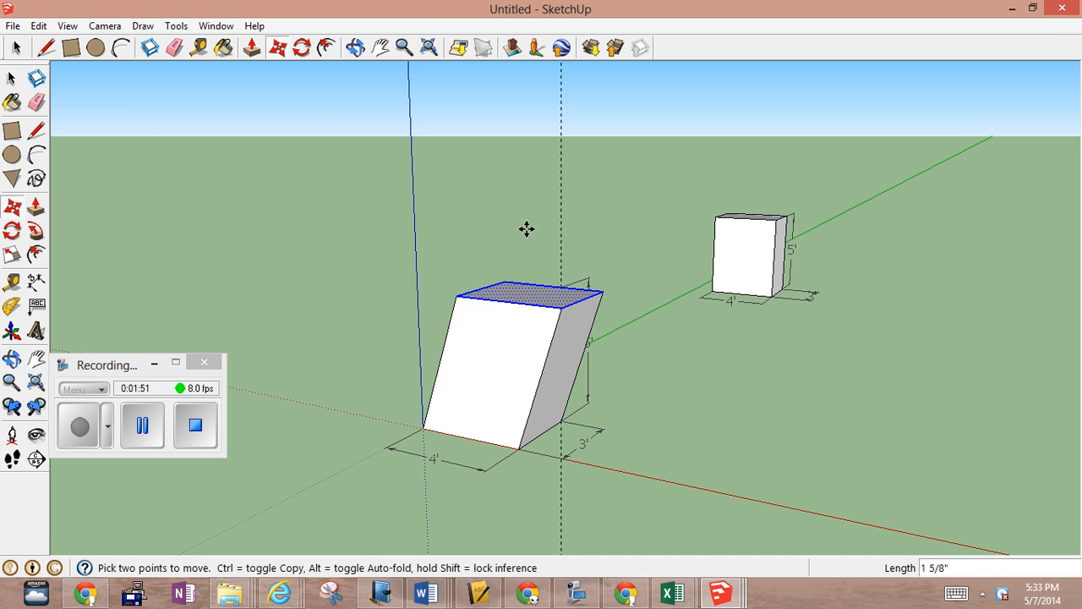
mouse_move(314, 179)
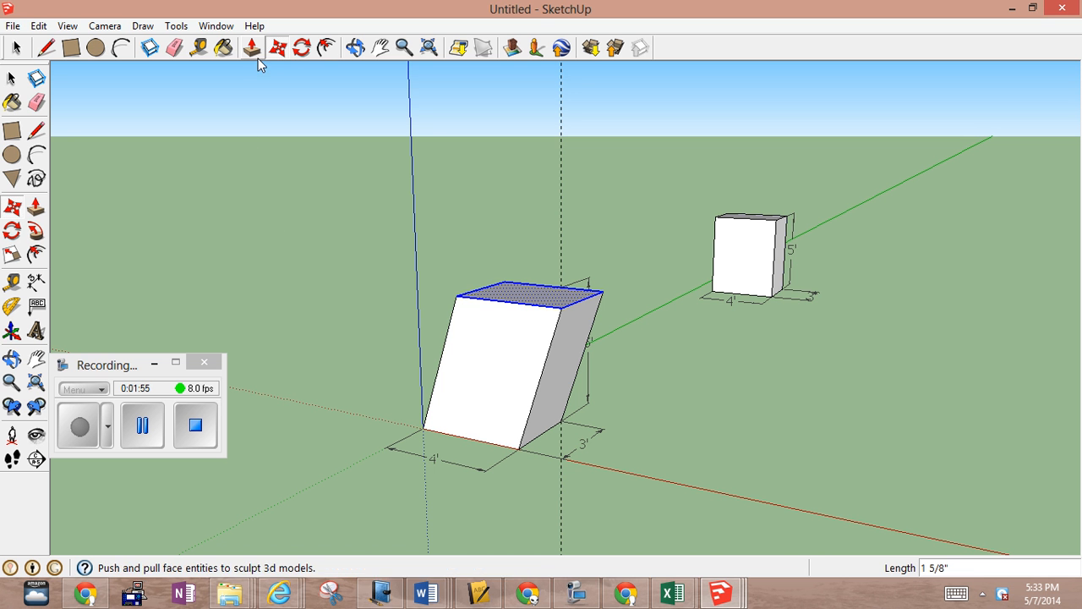
left_click(355, 47)
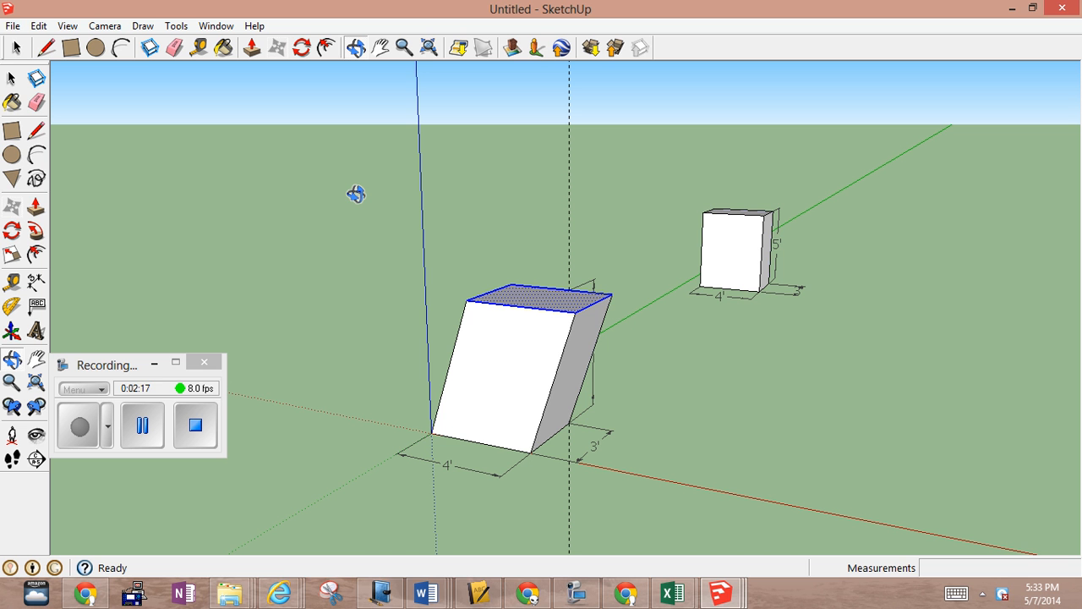
mouse_move(142, 64)
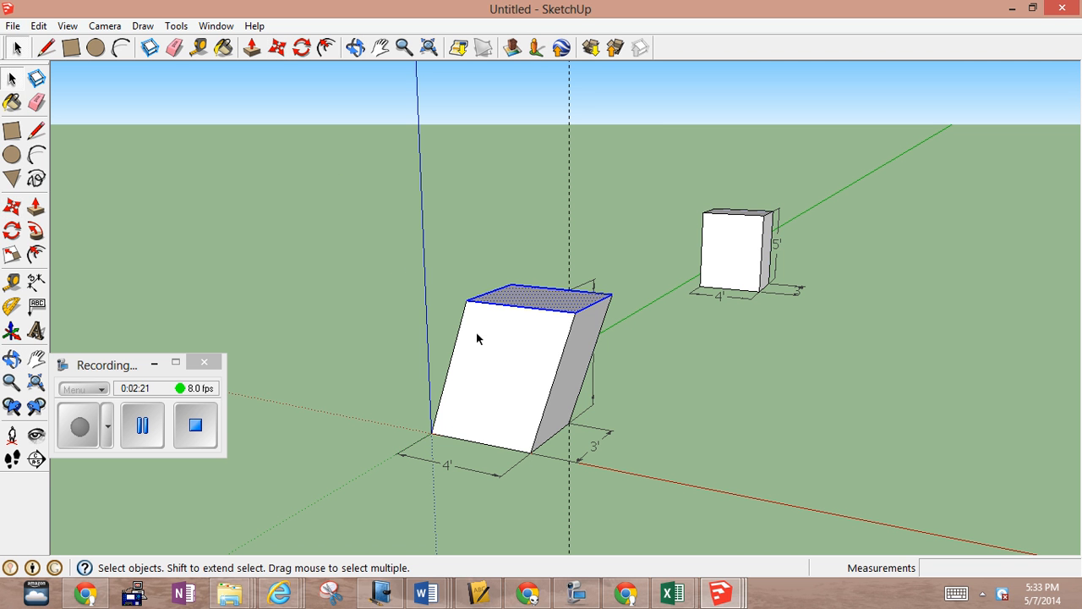
right_click(477, 338)
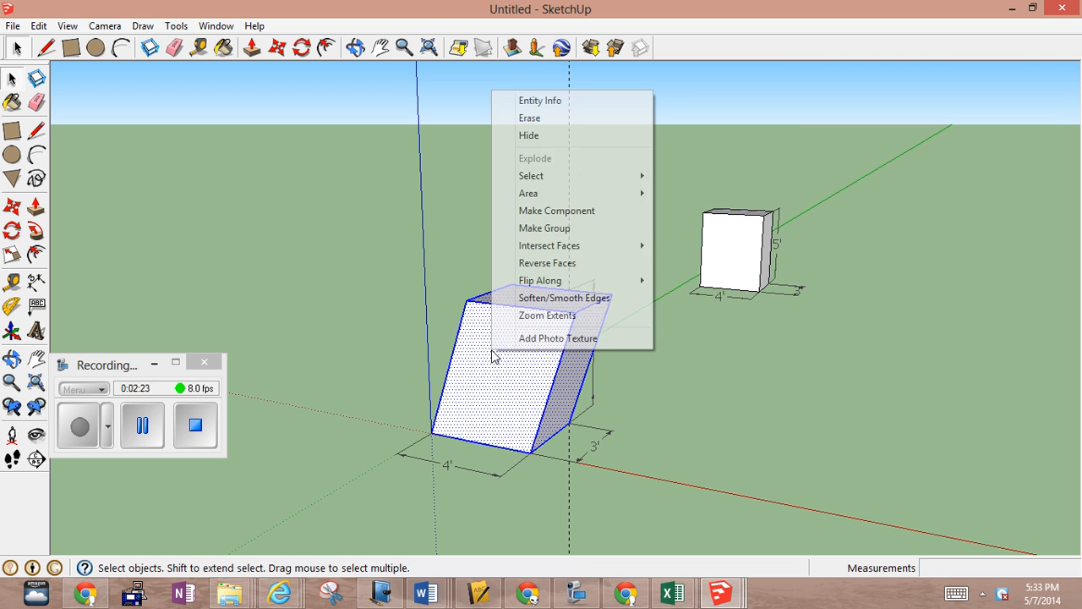
mouse_move(553, 192)
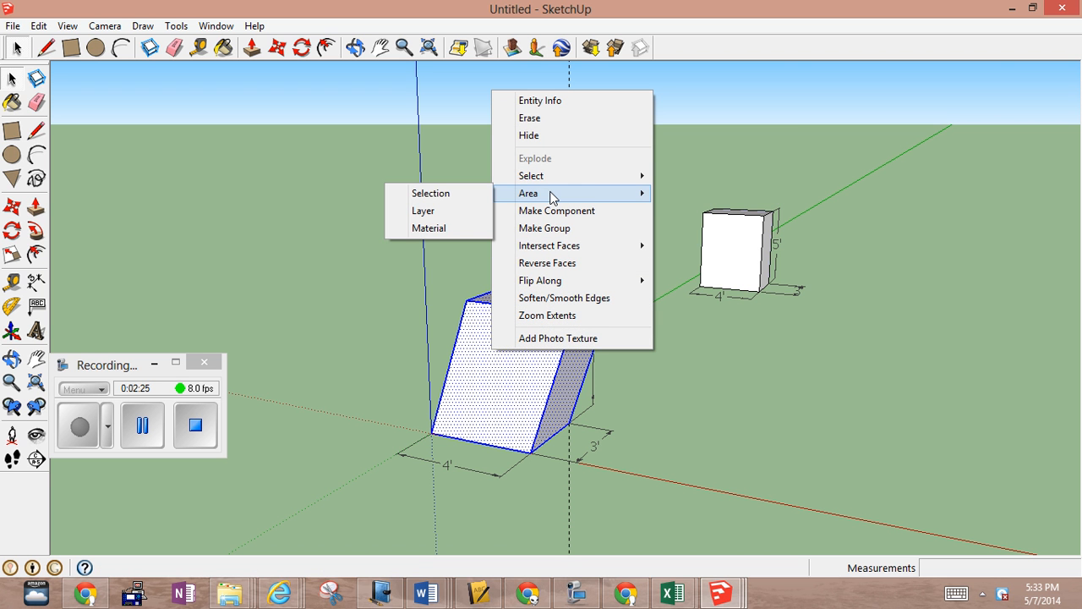
mouse_move(557, 210)
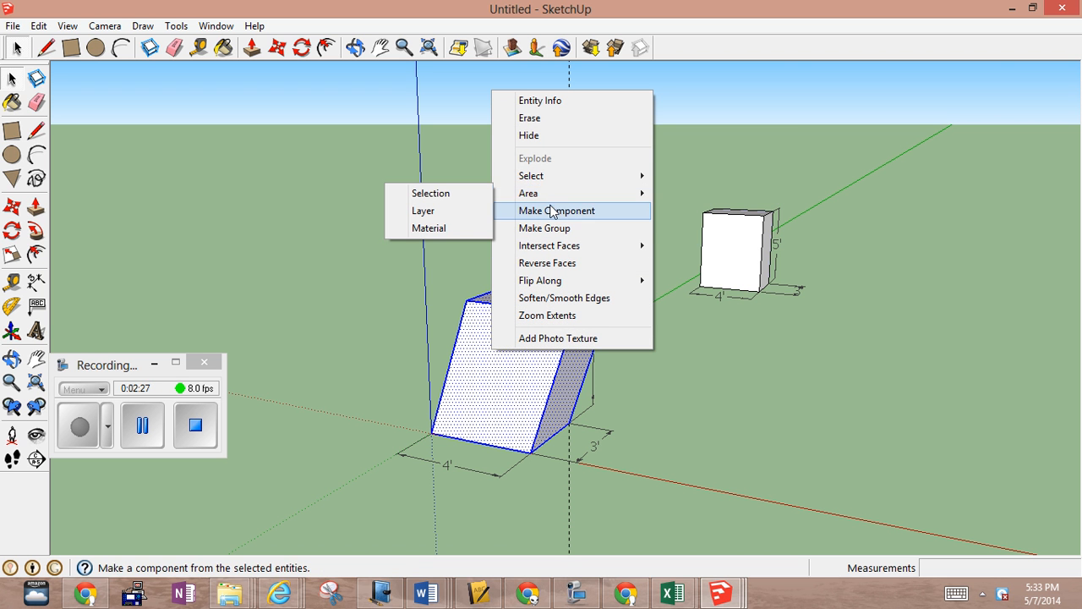
left_click(556, 209)
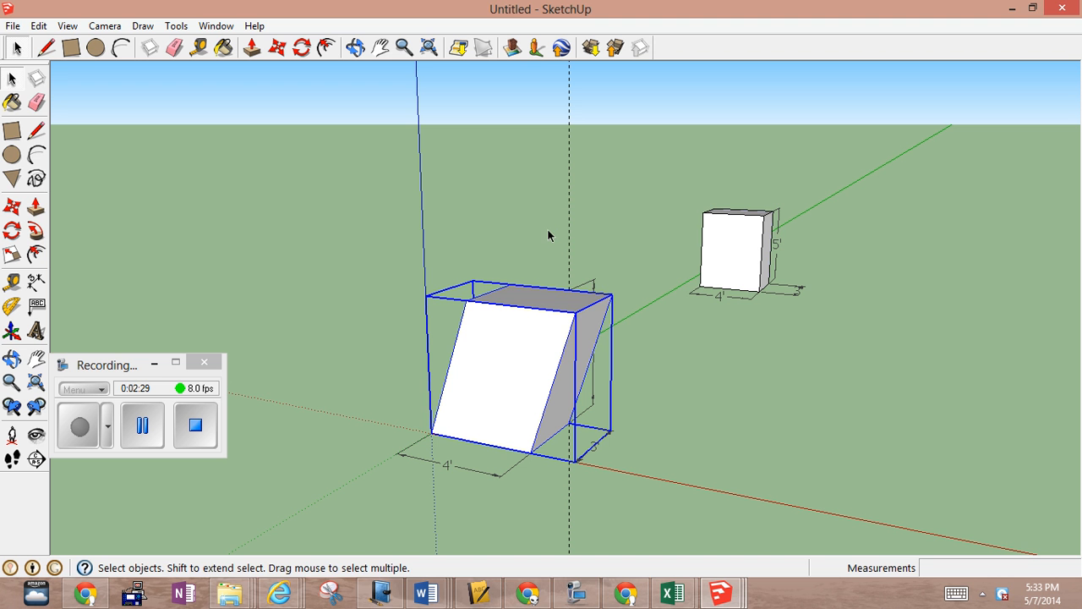
right_click(525, 364)
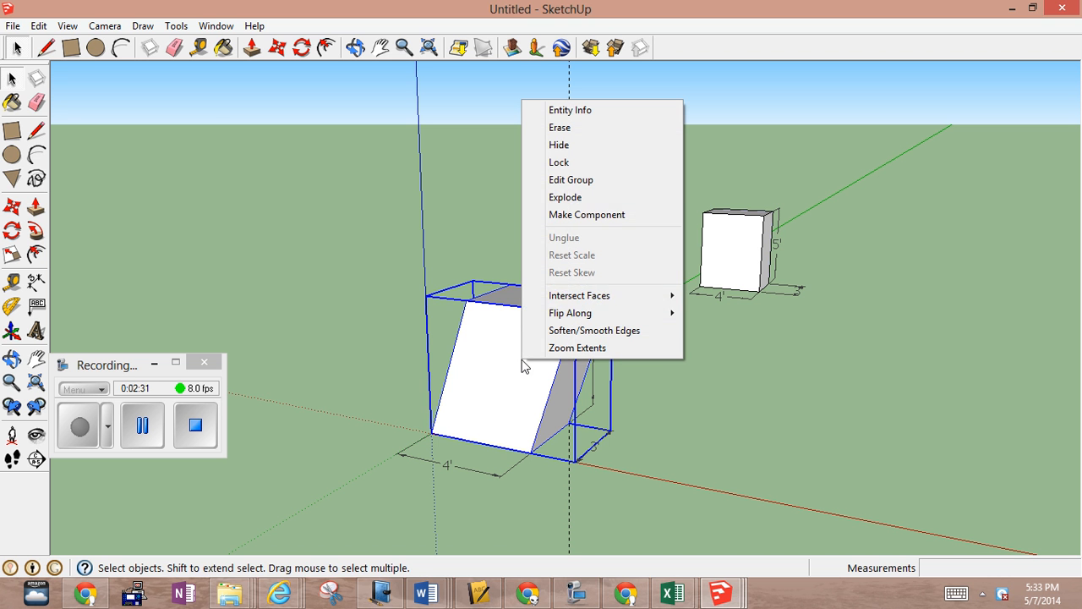
left_click(570, 108)
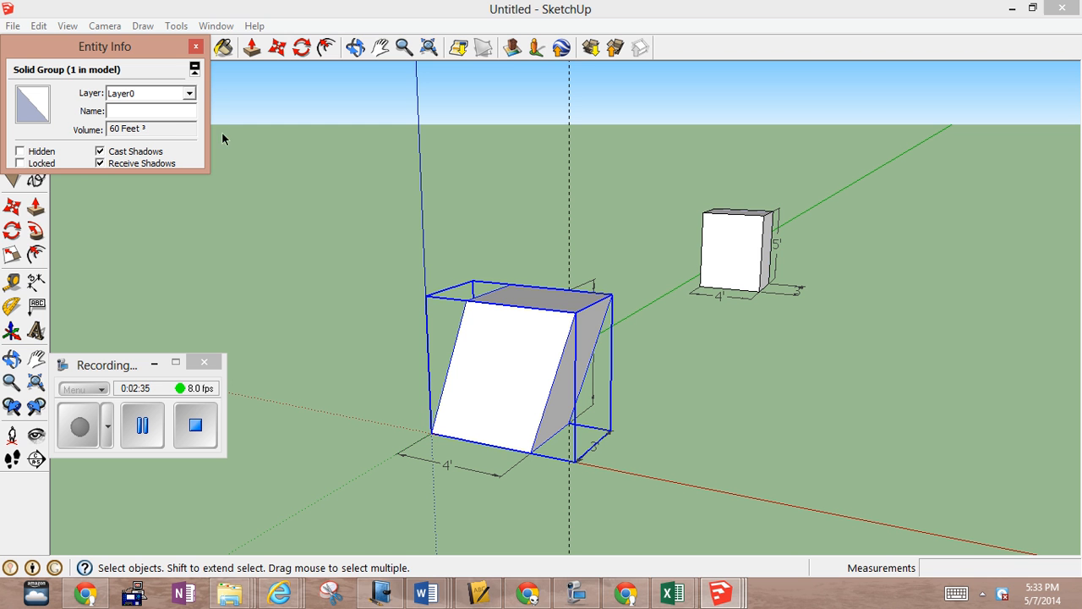
mouse_move(165, 129)
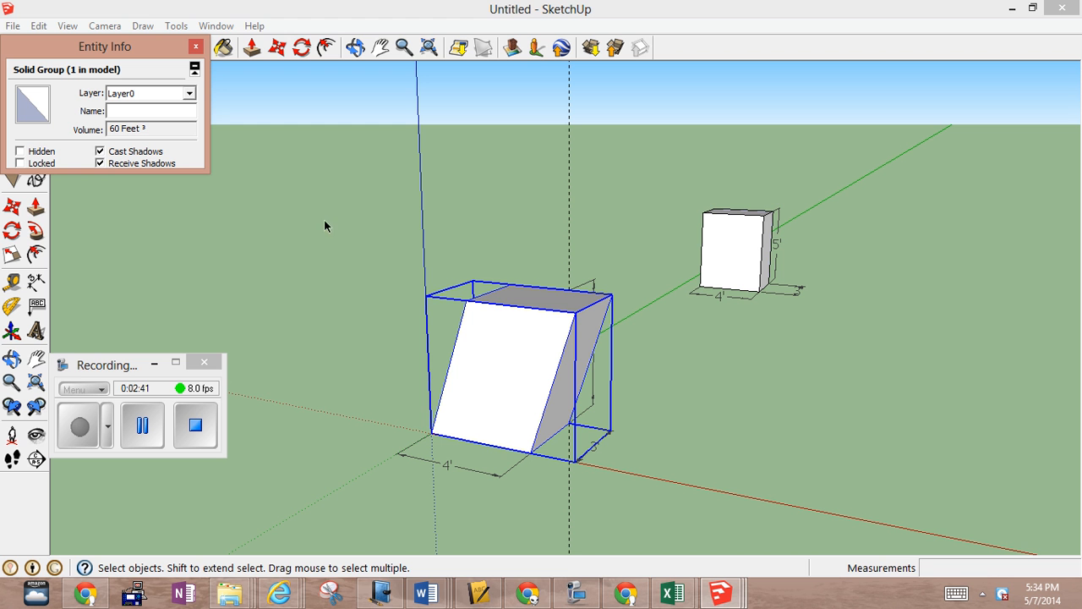
mouse_move(382, 313)
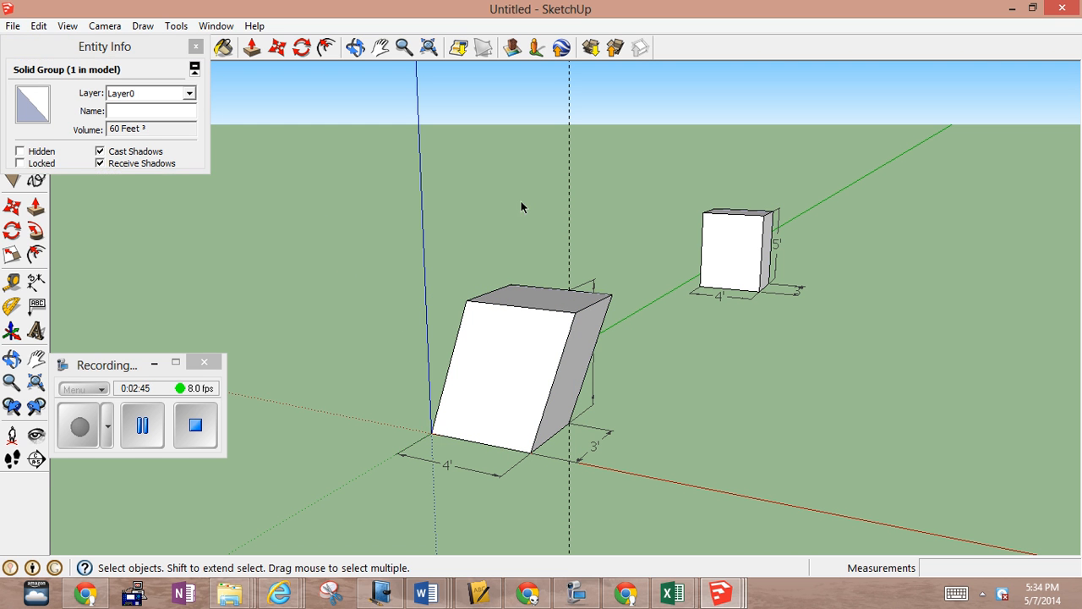
left_click(549, 340)
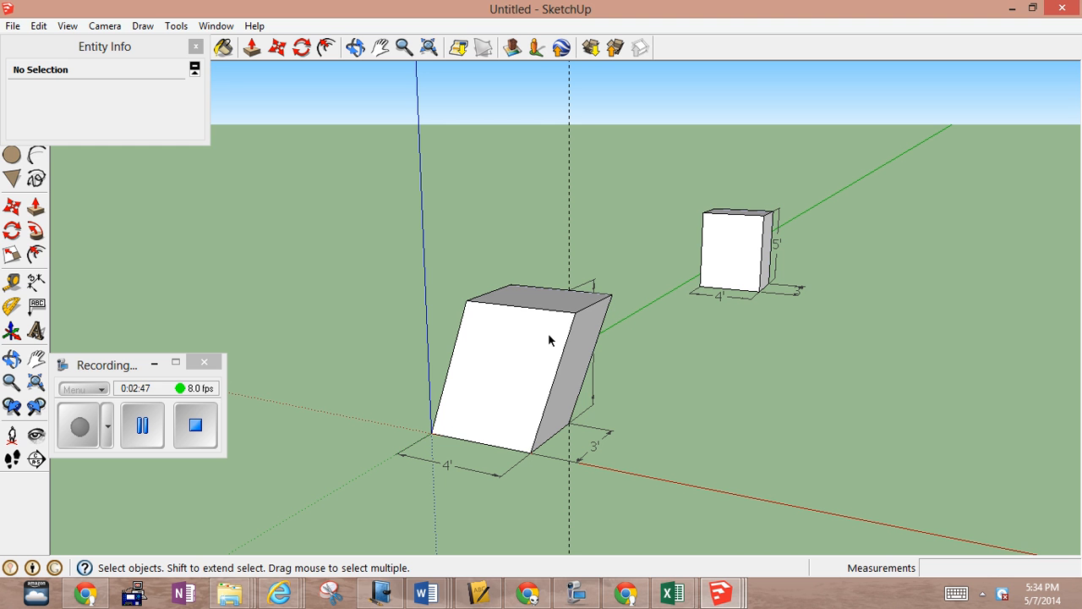
mouse_move(264, 77)
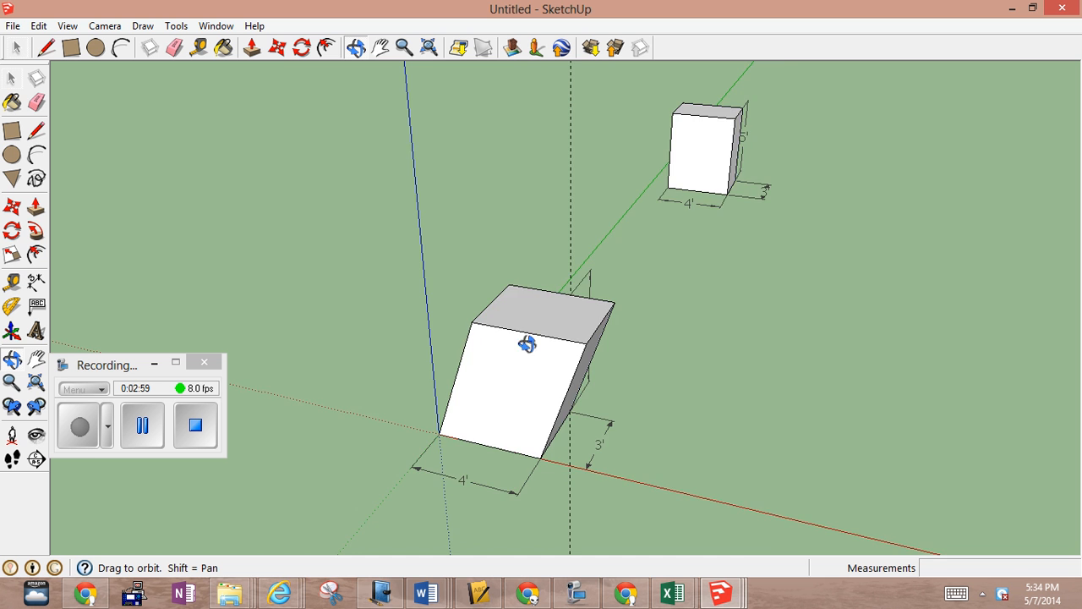
left_click_drag(528, 345, 522, 420)
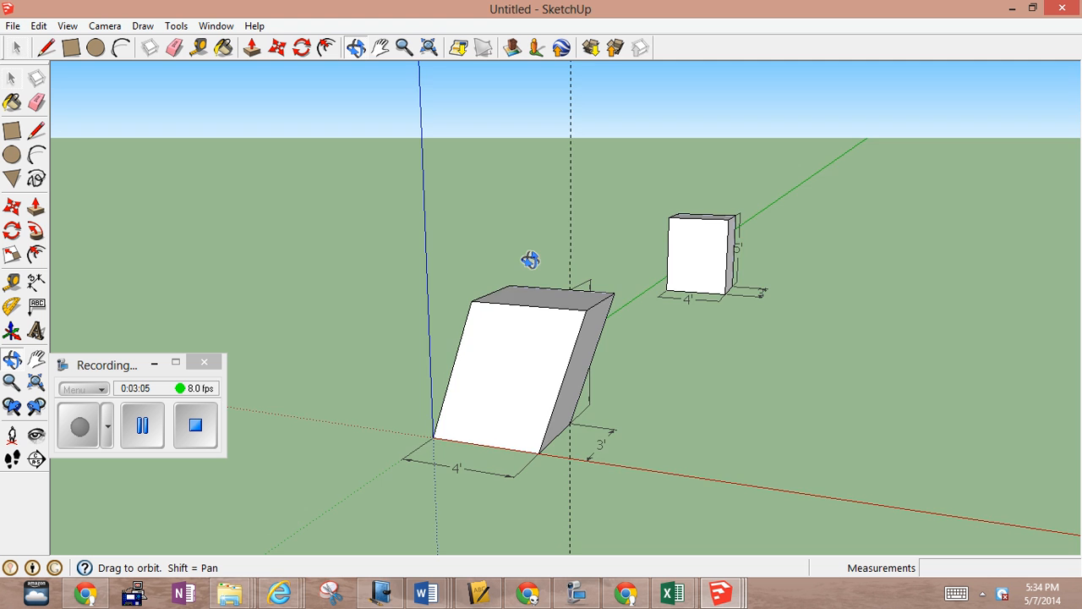
left_click_drag(531, 261, 629, 156)
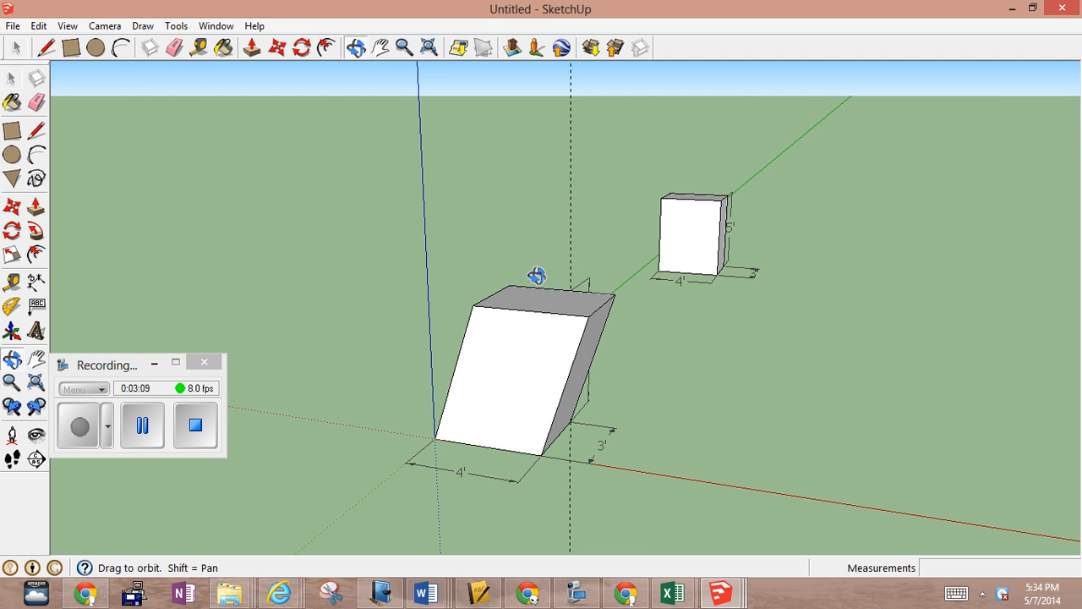
left_click_drag(538, 274, 601, 318)
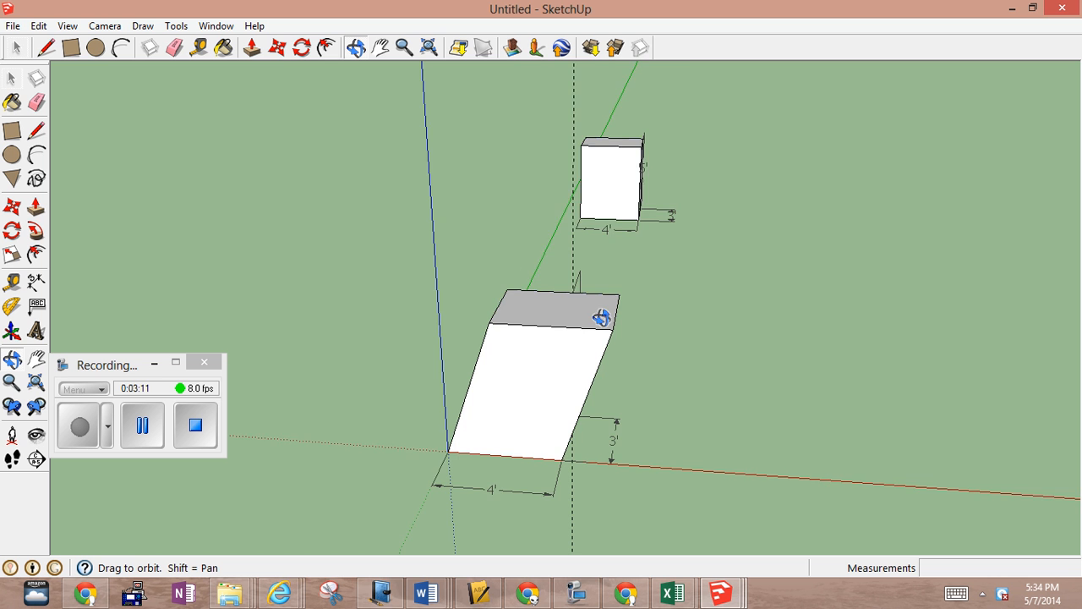
left_click_drag(592, 318, 590, 230)
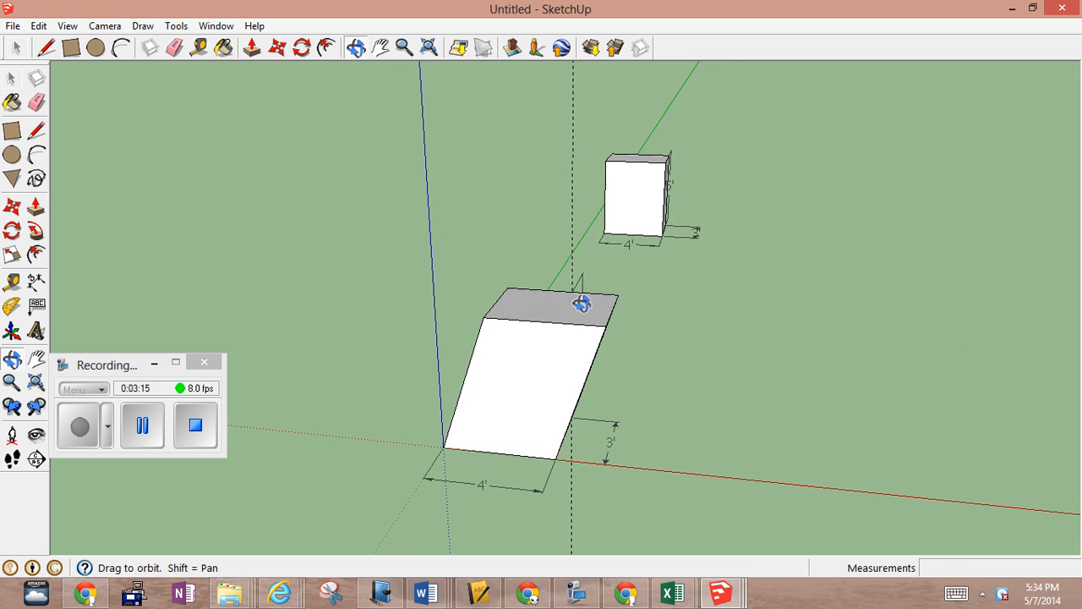
left_click_drag(582, 304, 671, 257)
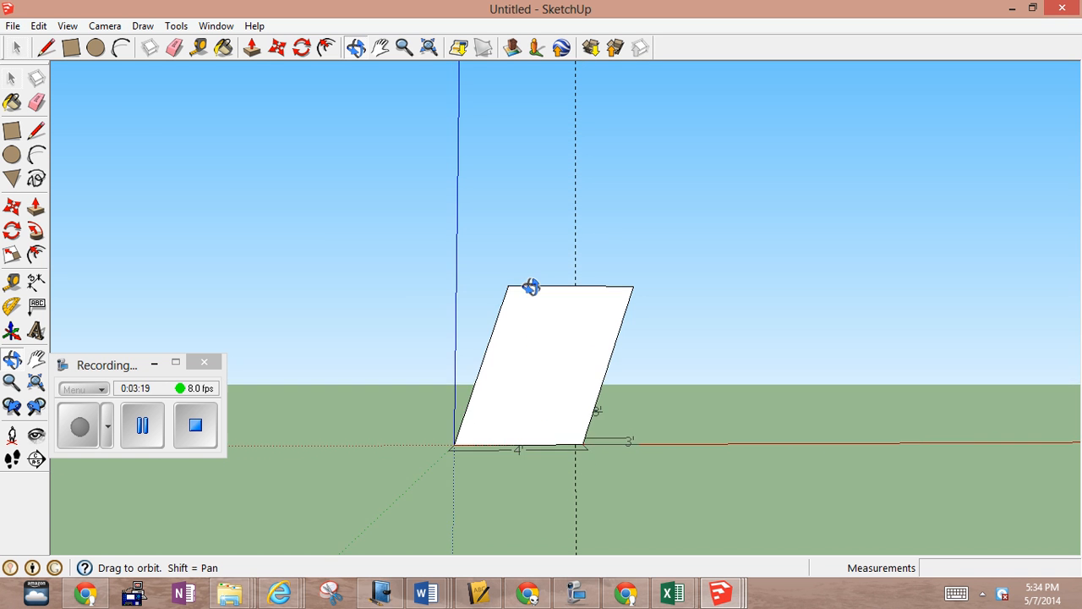
left_click_drag(531, 285, 561, 105)
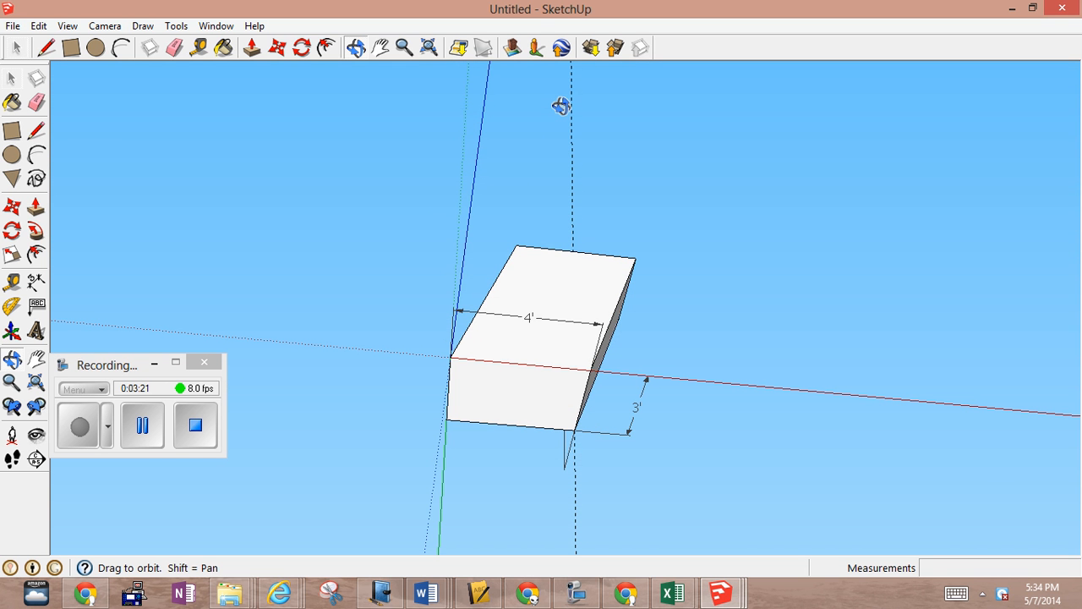
left_click_drag(561, 105, 561, 149)
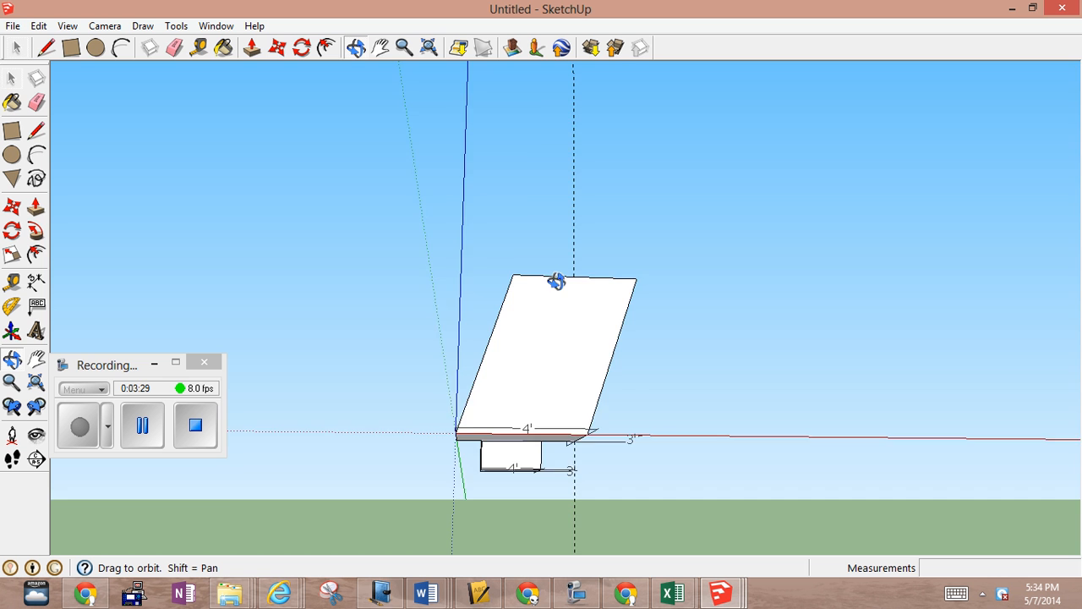
left_click_drag(556, 281, 409, 475)
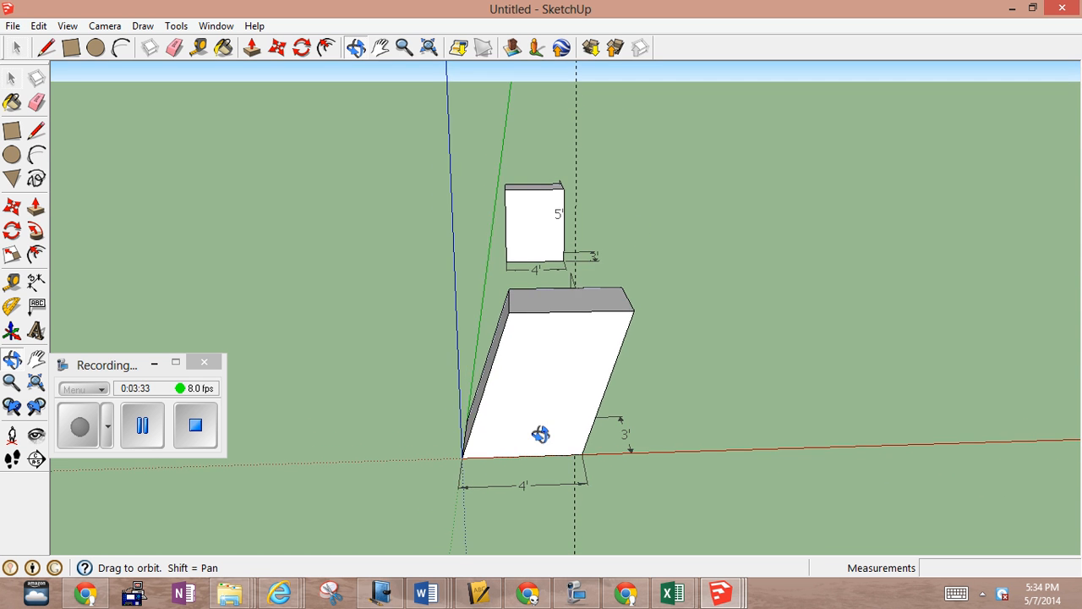
left_click_drag(541, 380, 626, 389)
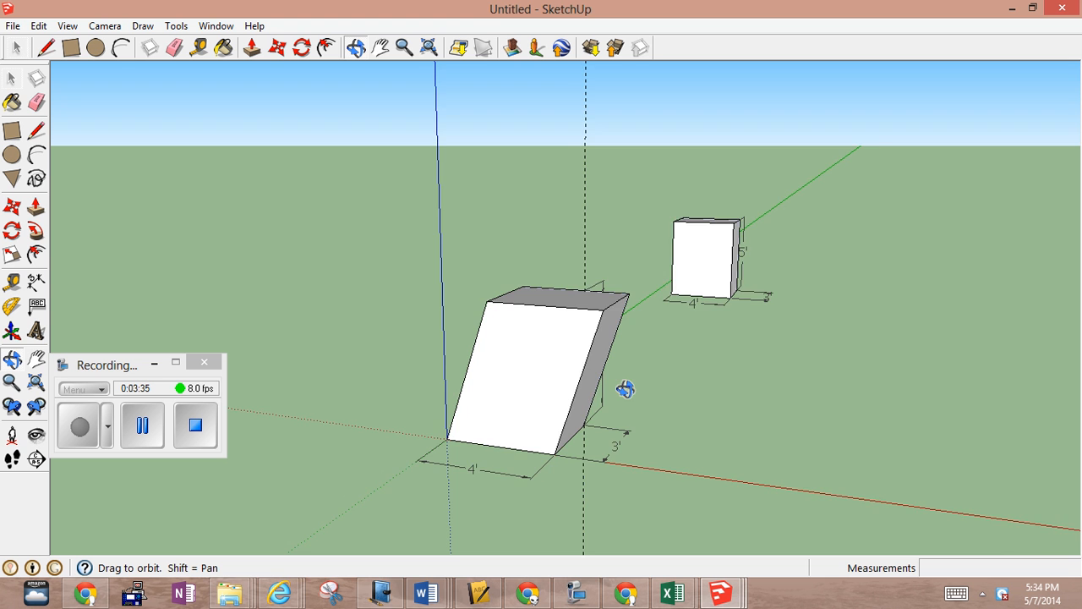
left_click_drag(626, 389, 346, 363)
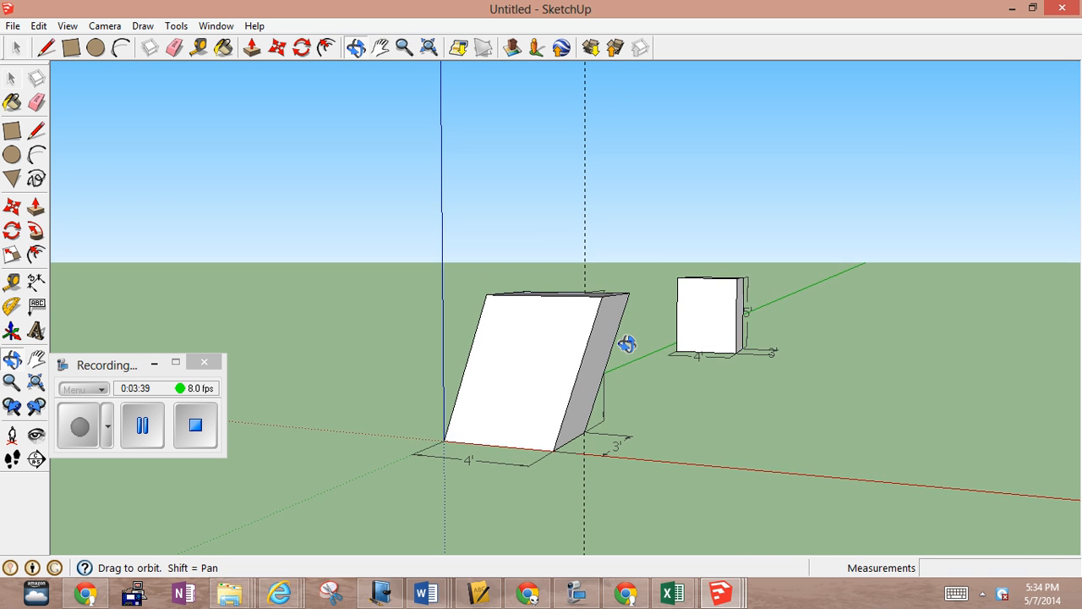
left_click_drag(629, 342, 676, 363)
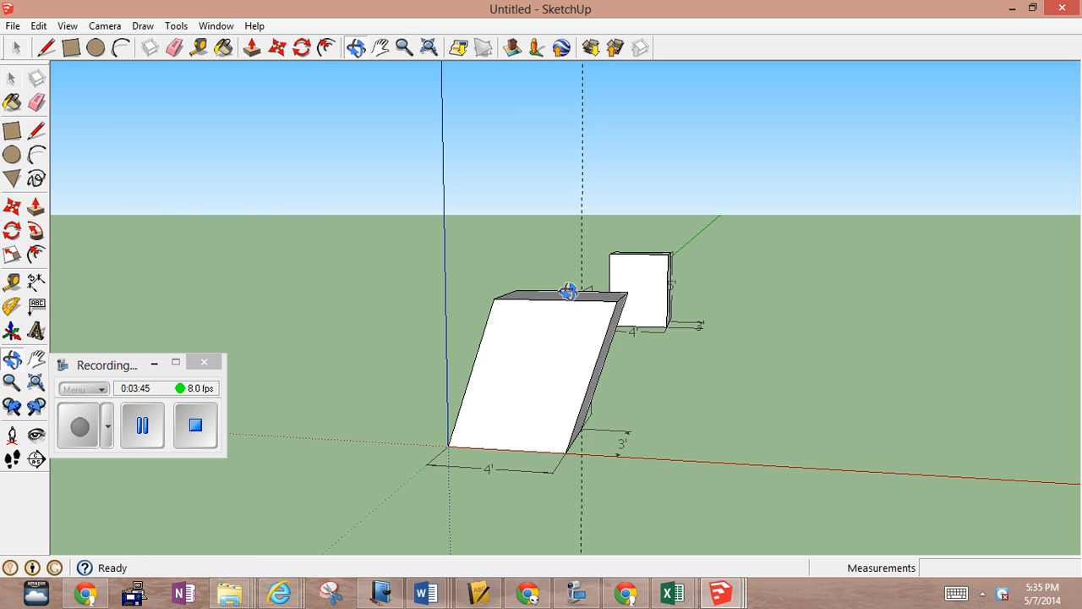
mouse_move(328, 272)
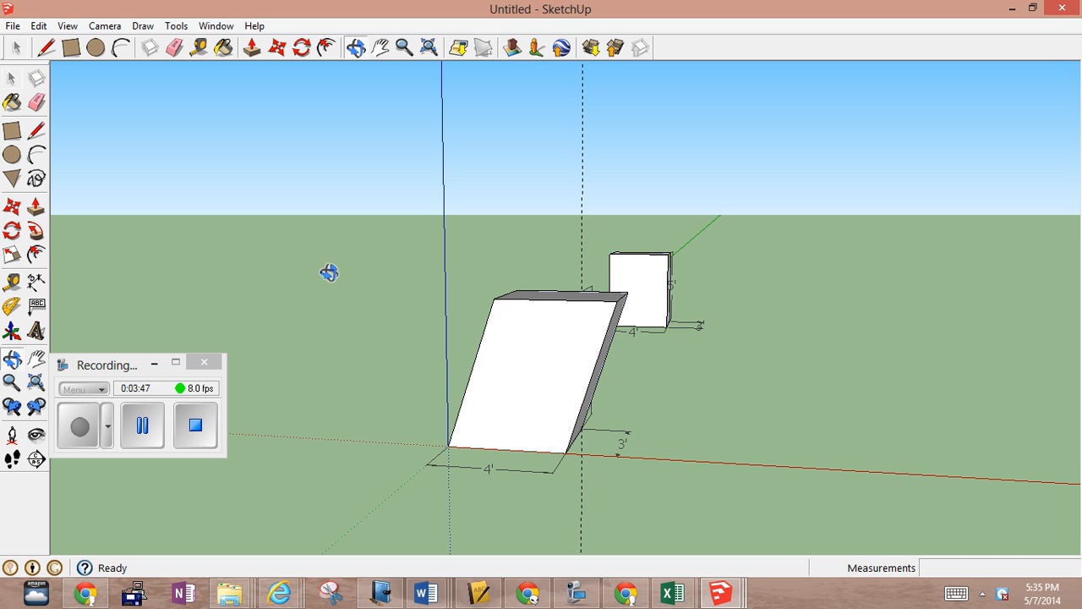
mouse_move(507, 337)
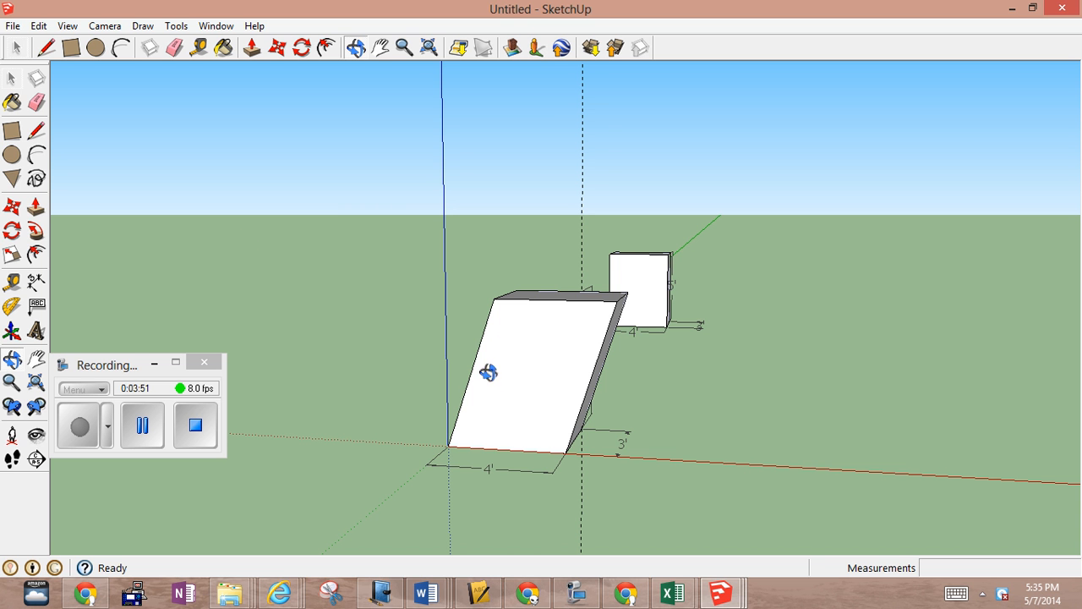
mouse_move(433, 392)
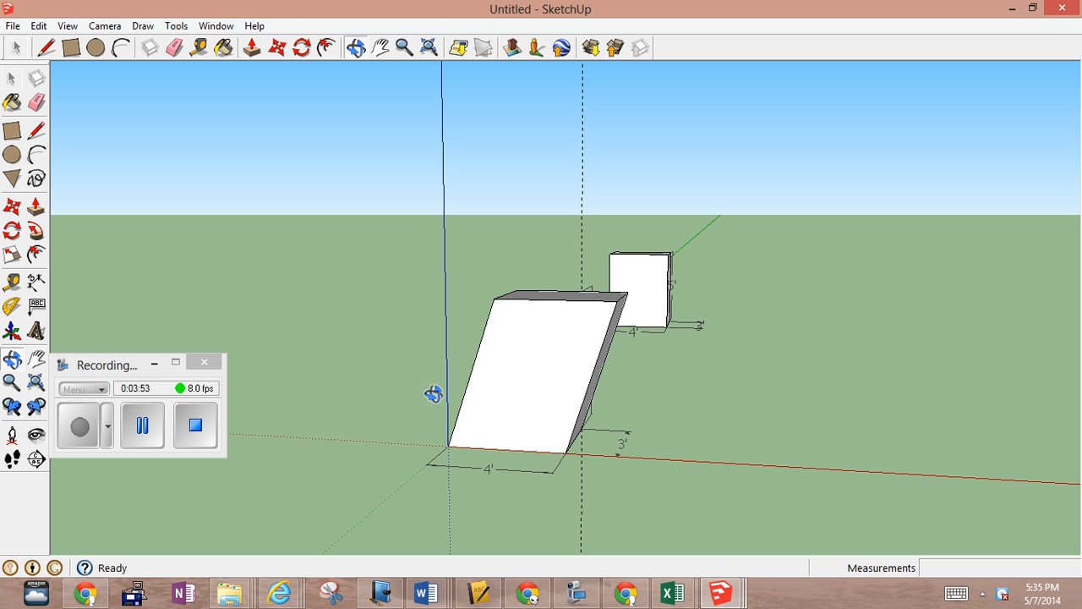
mouse_move(624, 291)
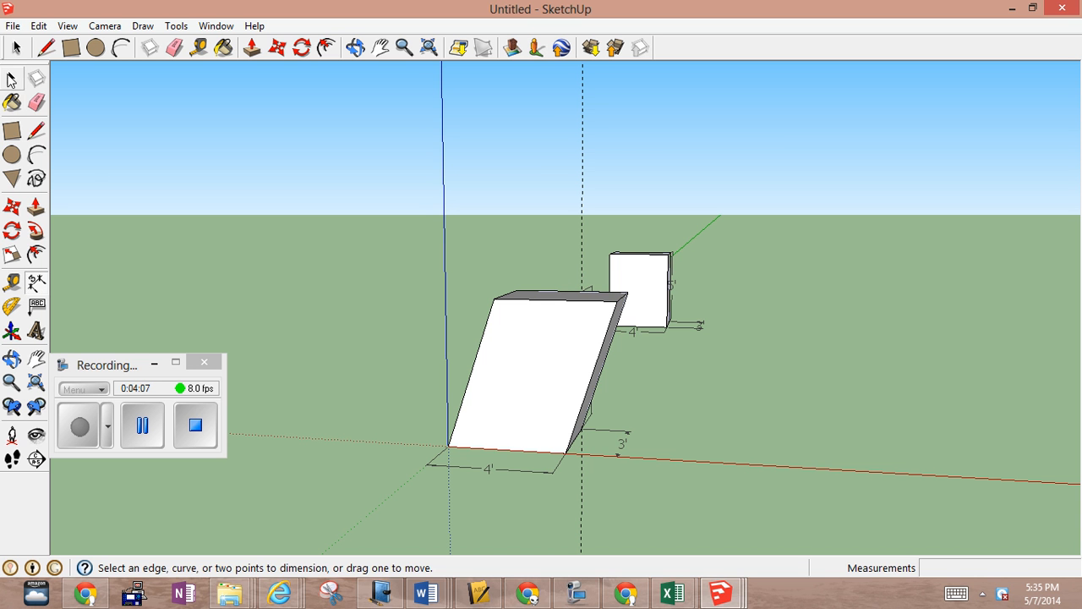
Step: Dimension the prism's 5' 3 3/16" slanted edge and its 5' vertical height
left_click(35, 130)
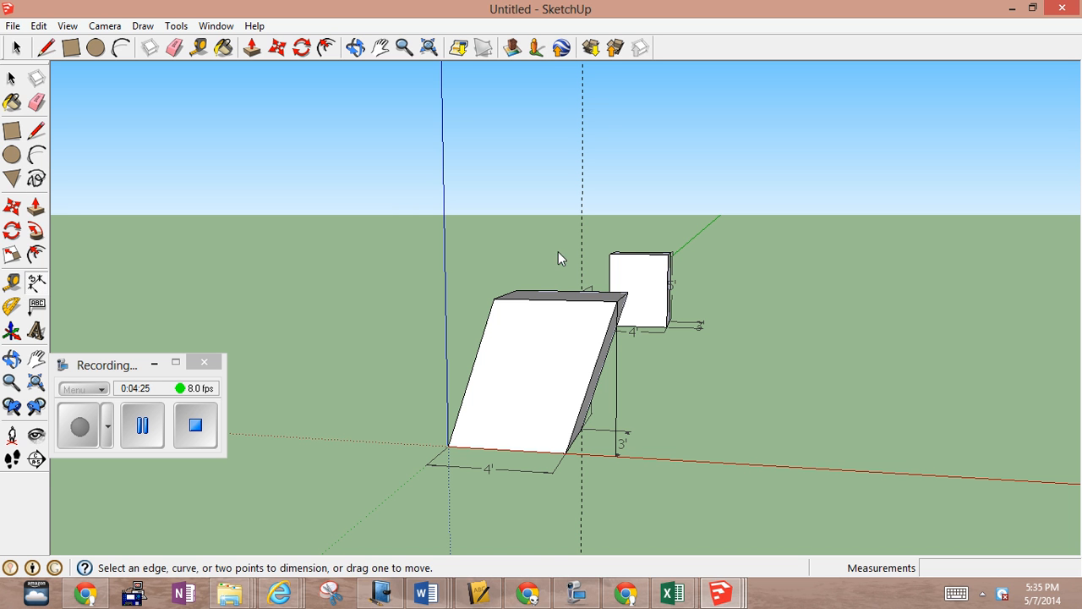
left_click(617, 301)
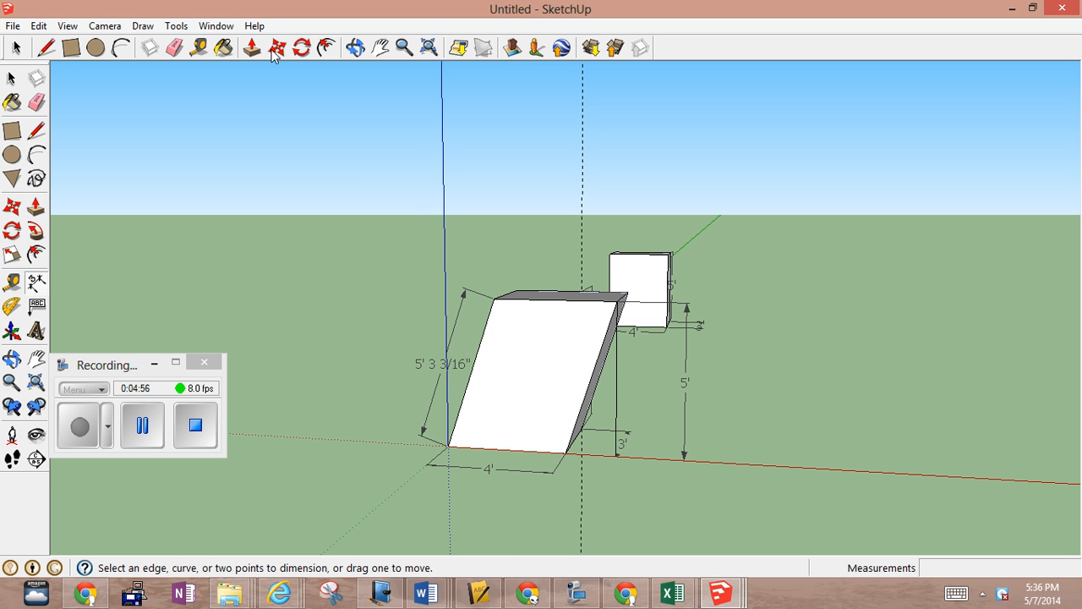
mouse_move(308, 179)
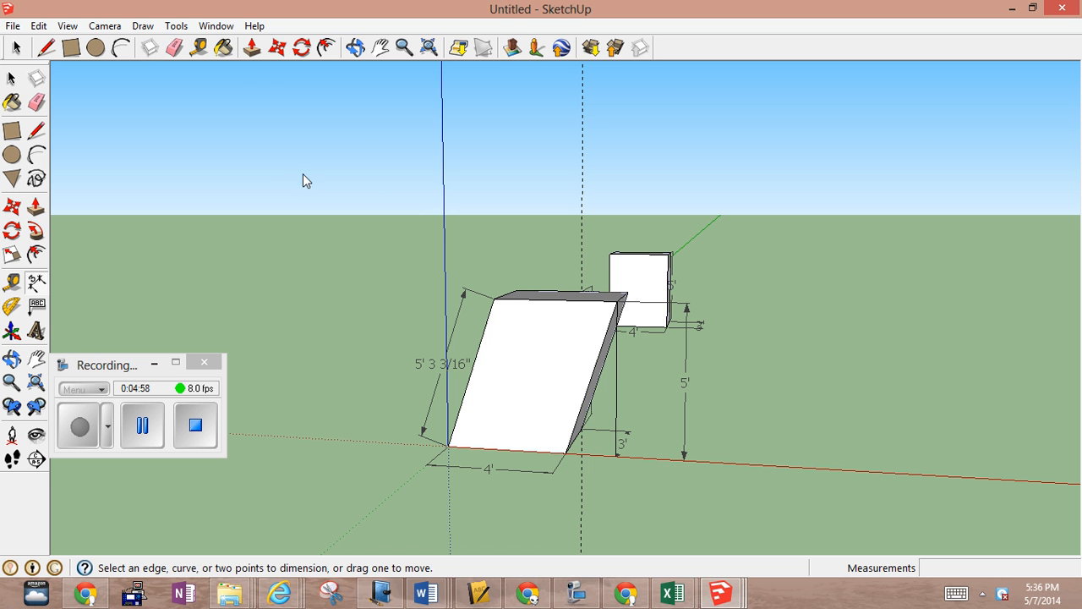
mouse_move(362, 318)
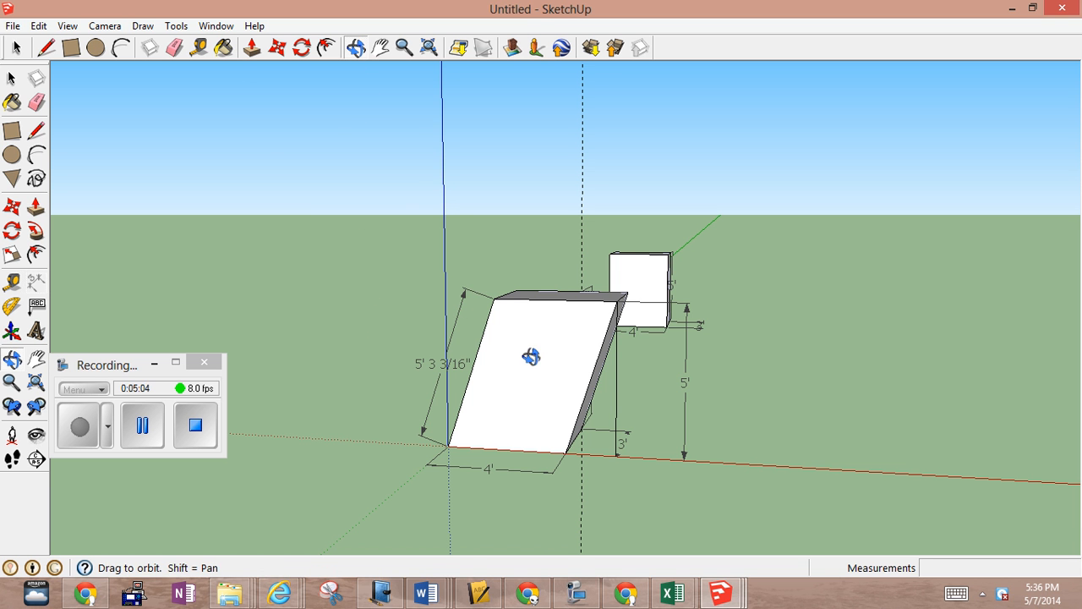
left_click_drag(531, 355, 595, 186)
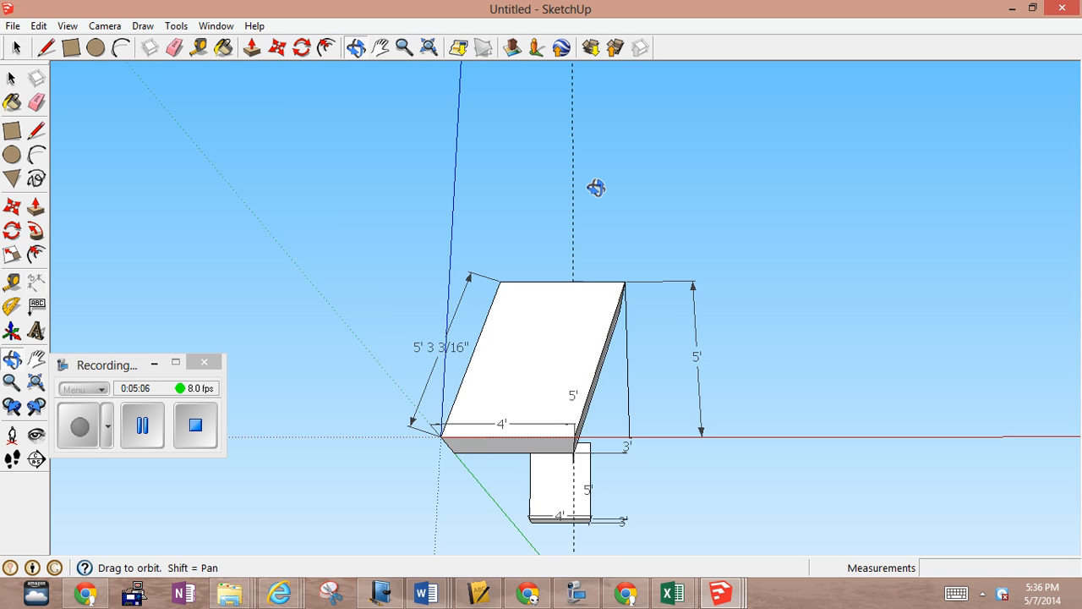
left_click_drag(595, 186, 610, 64)
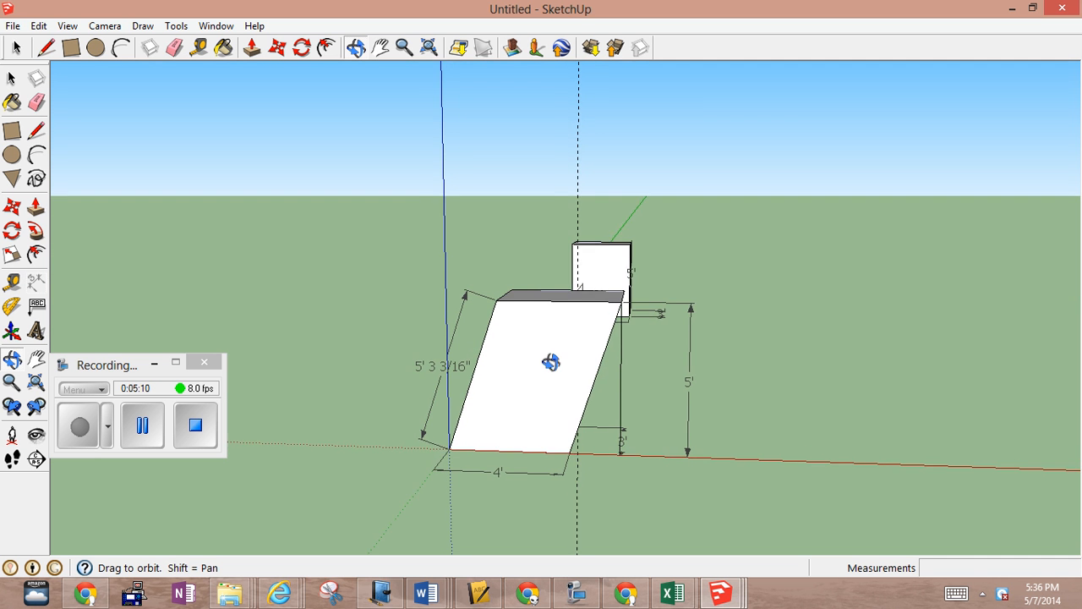
left_click_drag(550, 363, 554, 420)
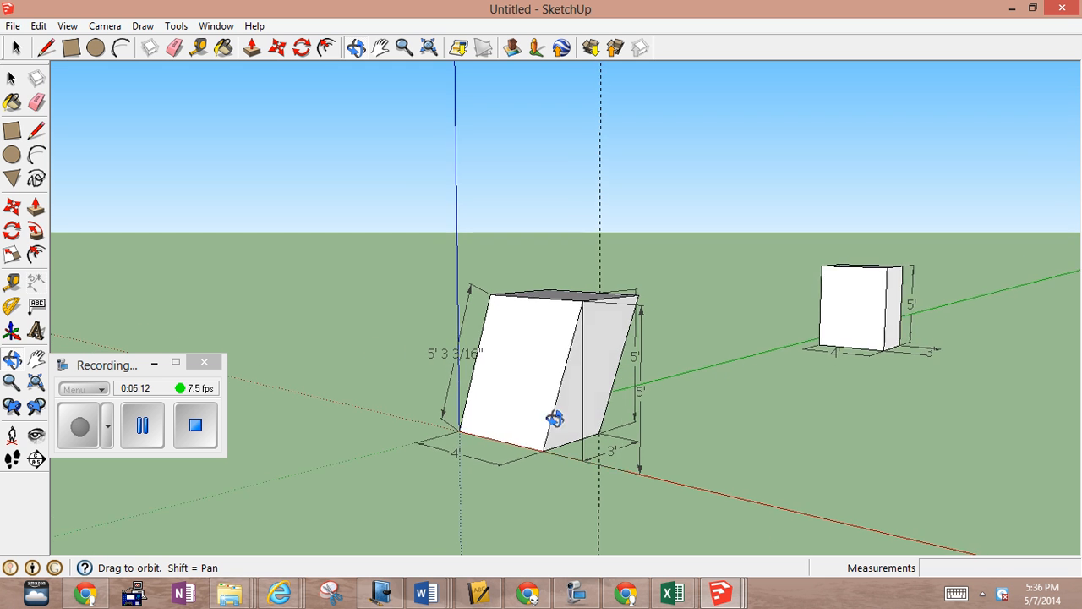
left_click_drag(555, 420, 482, 414)
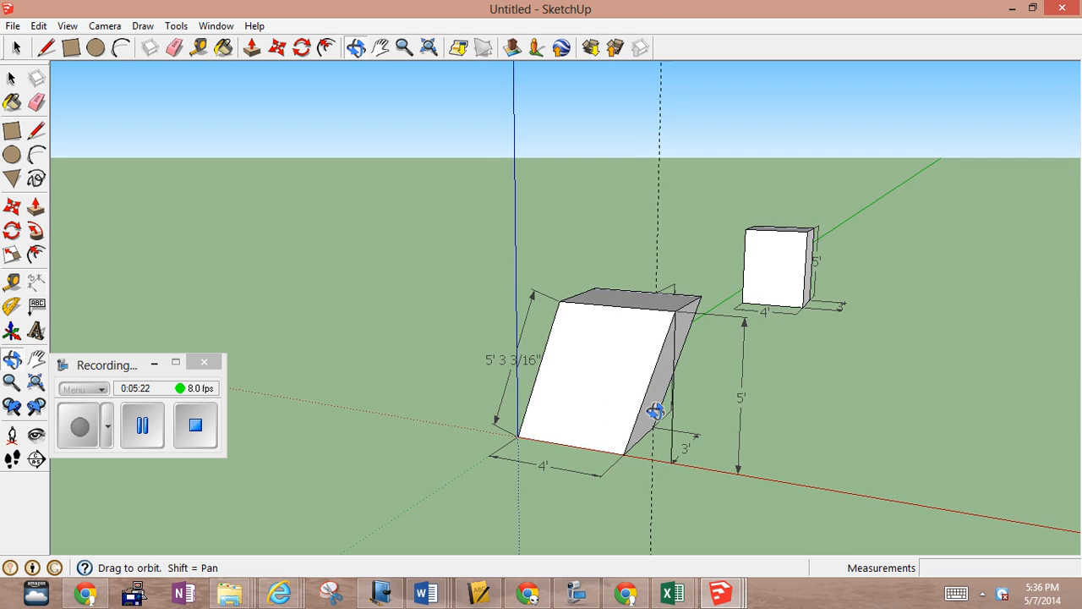
left_click_drag(656, 413, 634, 507)
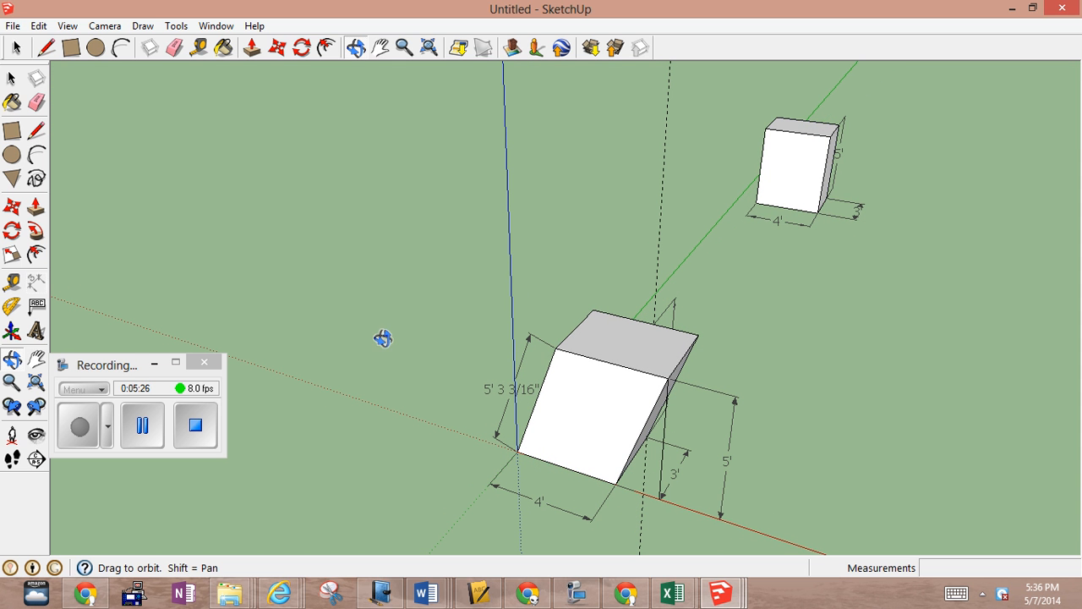
mouse_move(91, 243)
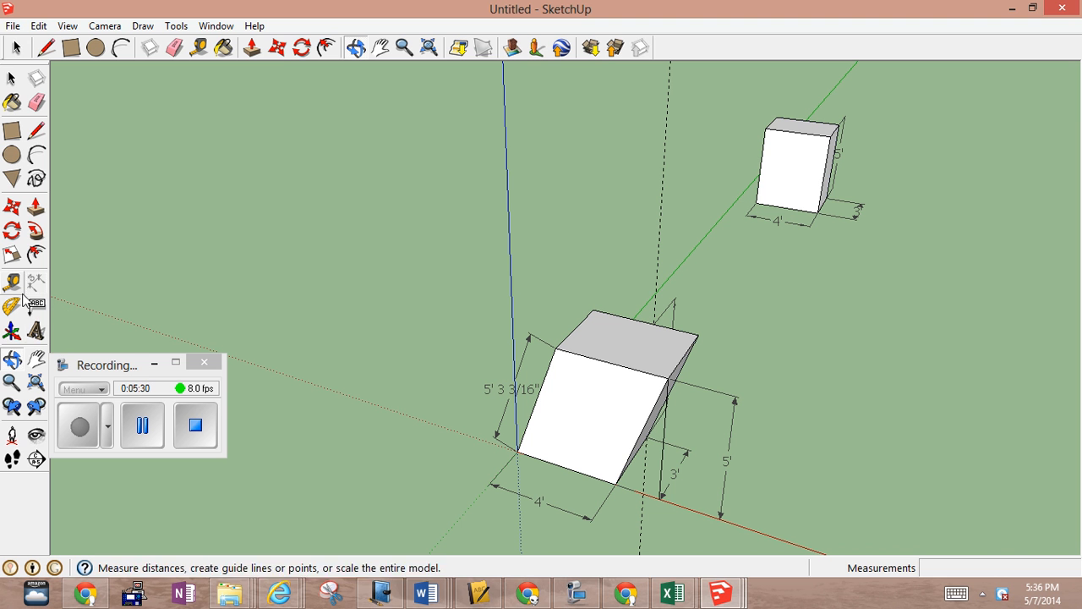
Step: Add a text note reading 'Oblique Prism = Base Area x Height' in empty space
left_click(10, 306)
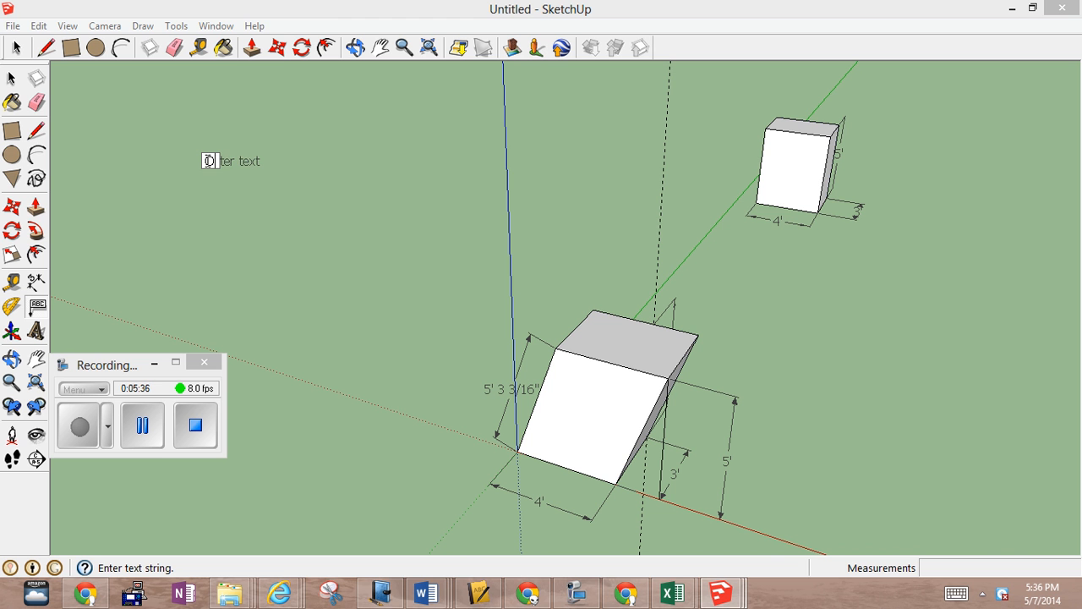
type("Oblique Prism")
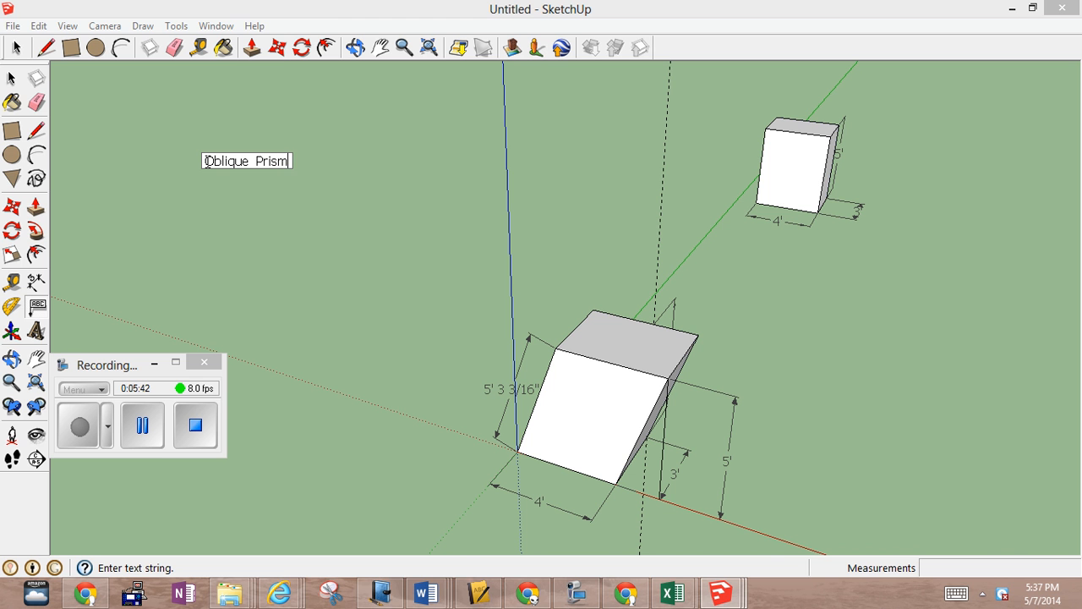
type("=")
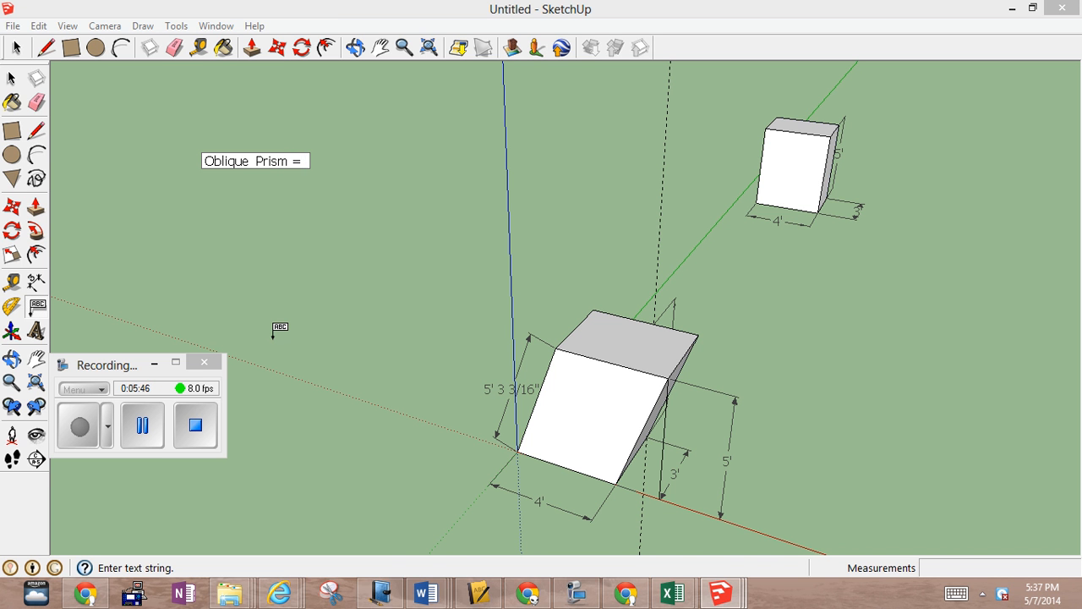
type("Base Area x")
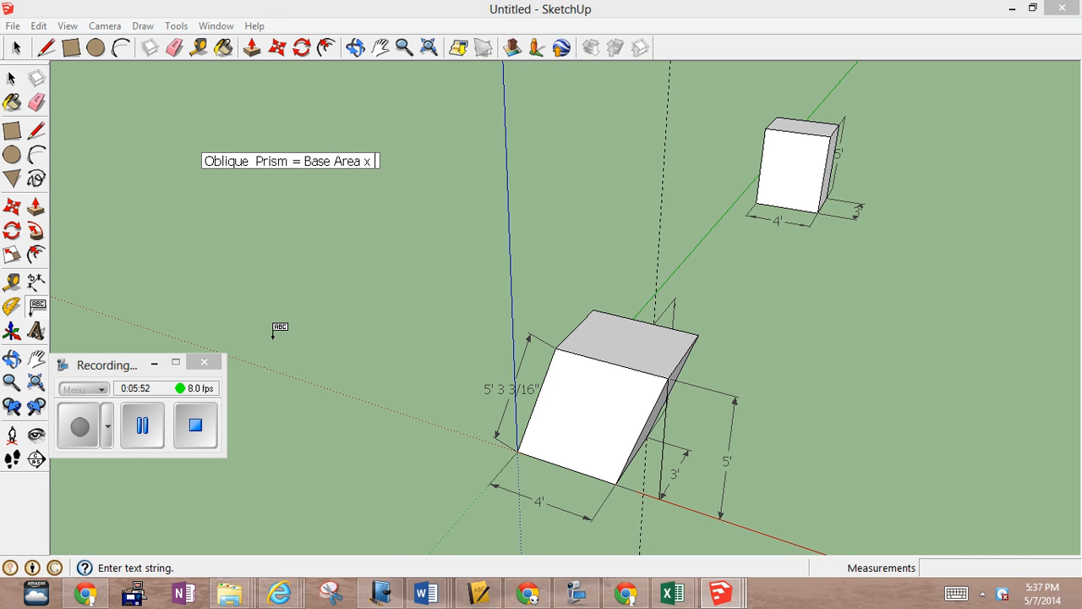
type("Height")
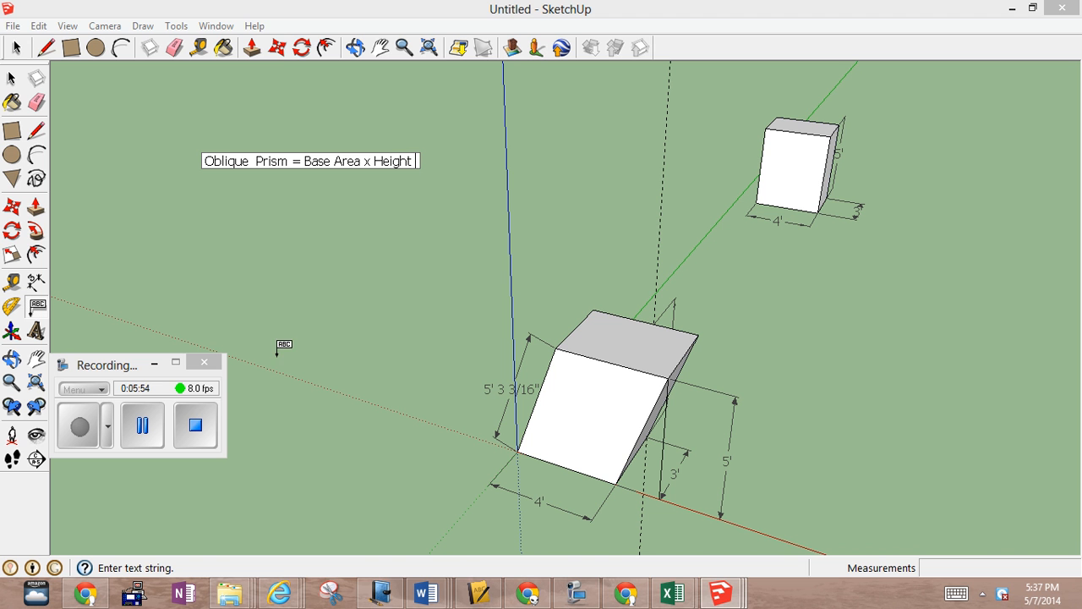